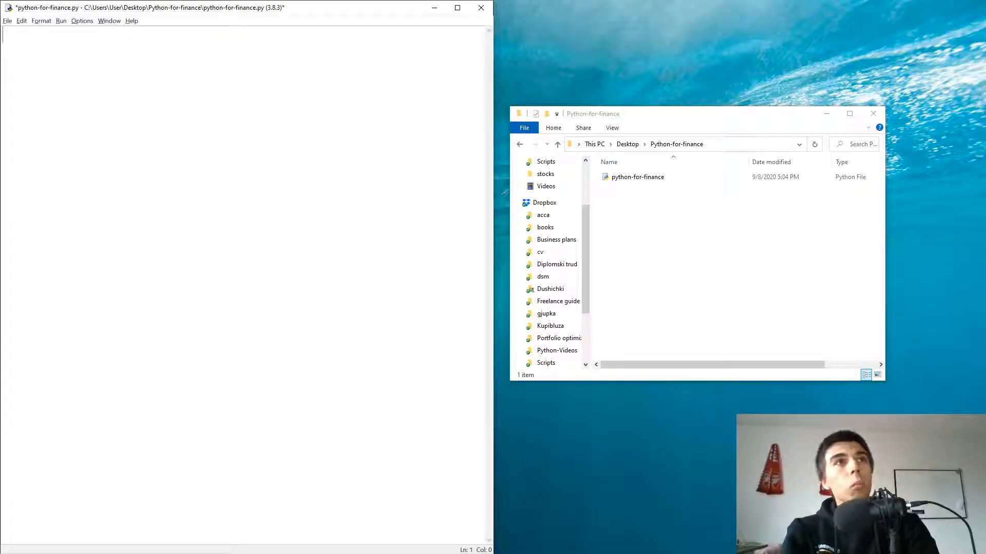
# - Add the line importing pandas_datareader.data as web with an explanatory # comment
pyautogui.write('import')
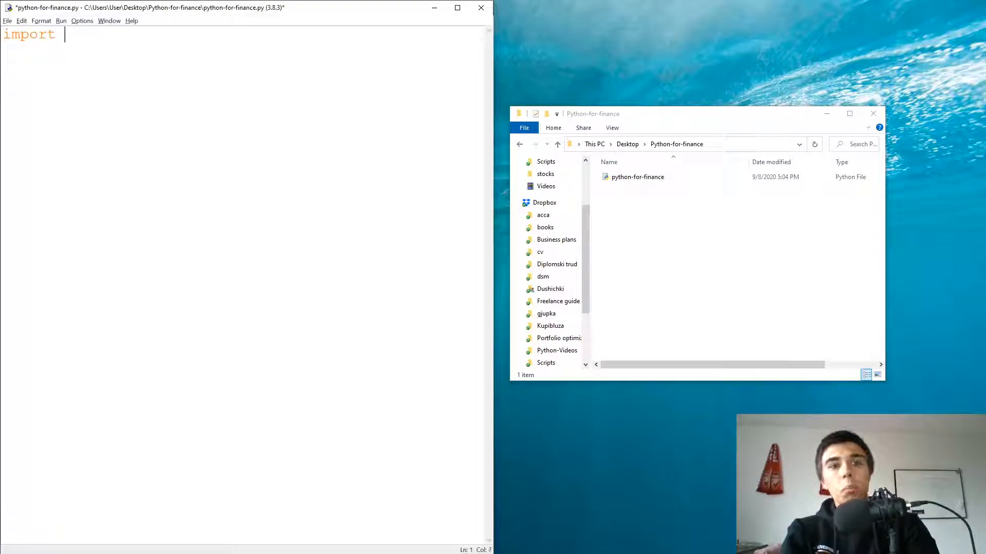
pyautogui.write('panda')
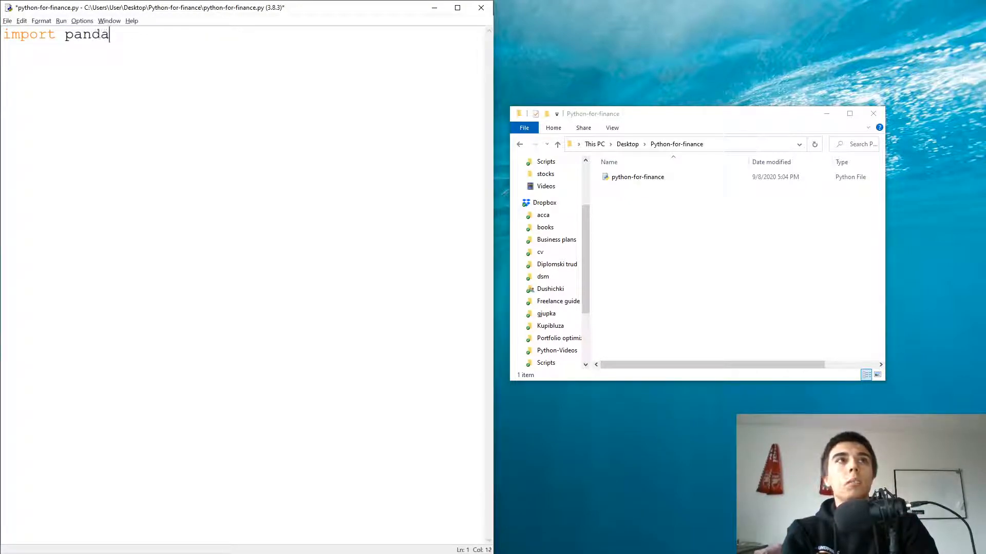
pyautogui.write('s_datareader')
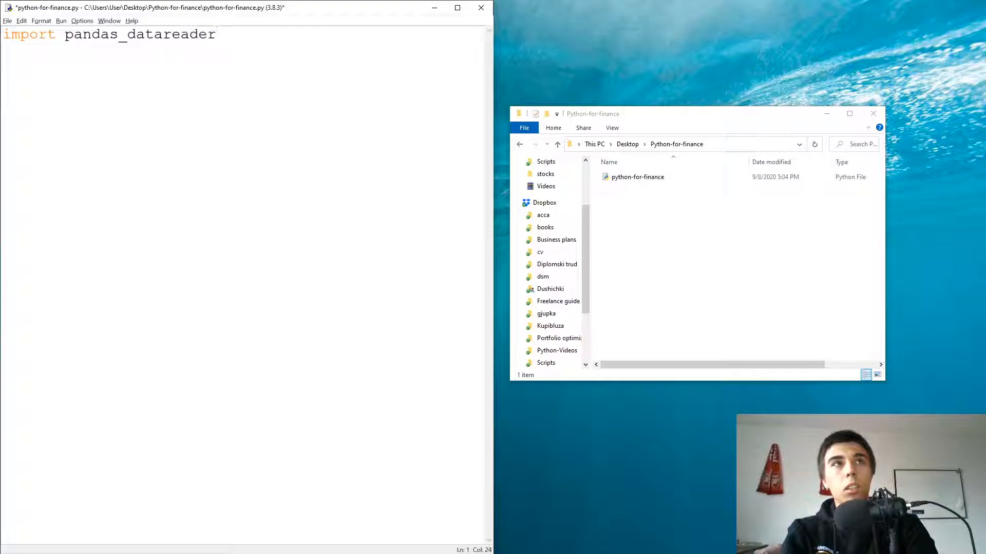
pyautogui.write('.data as web #to collect data')
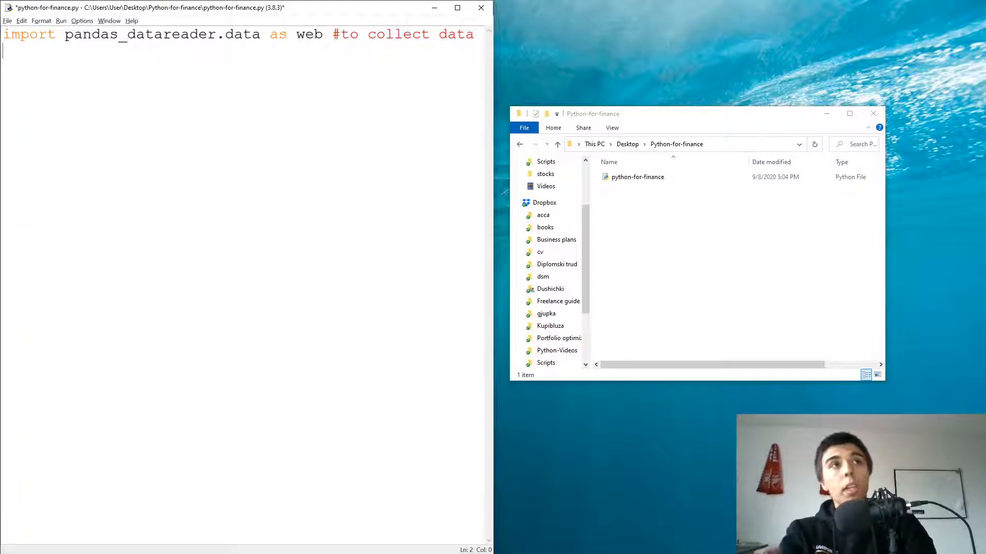
# - Add the line importing datetime as dt with a comment about start and end dates
pyautogui.write('import date')
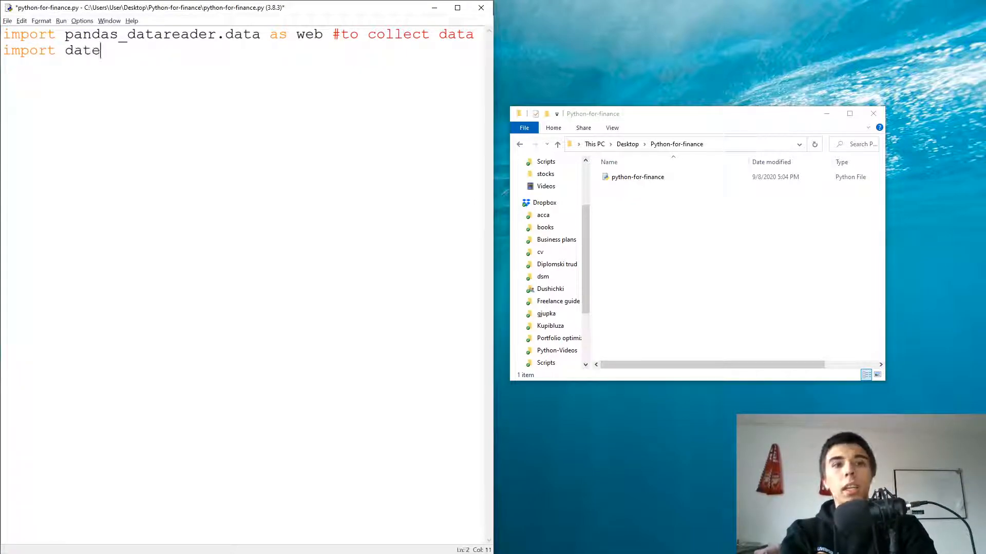
pyautogui.write('time as dt #')
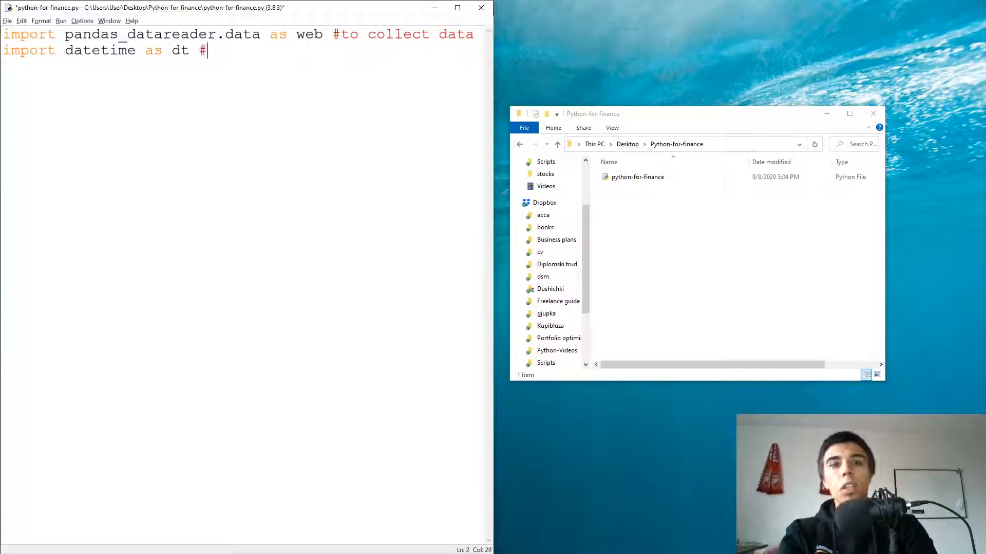
pyautogui.write('to specify start and')
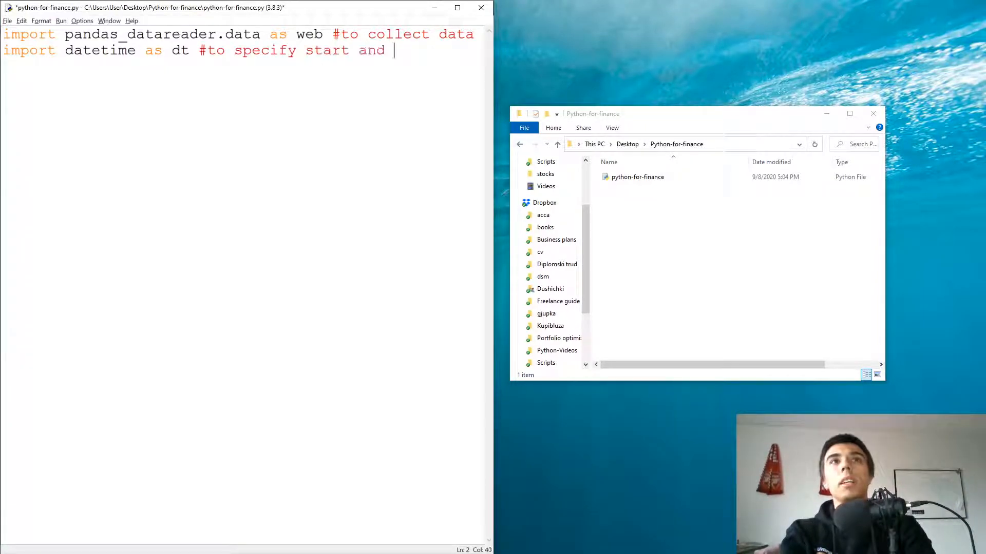
pyautogui.write('end dates')
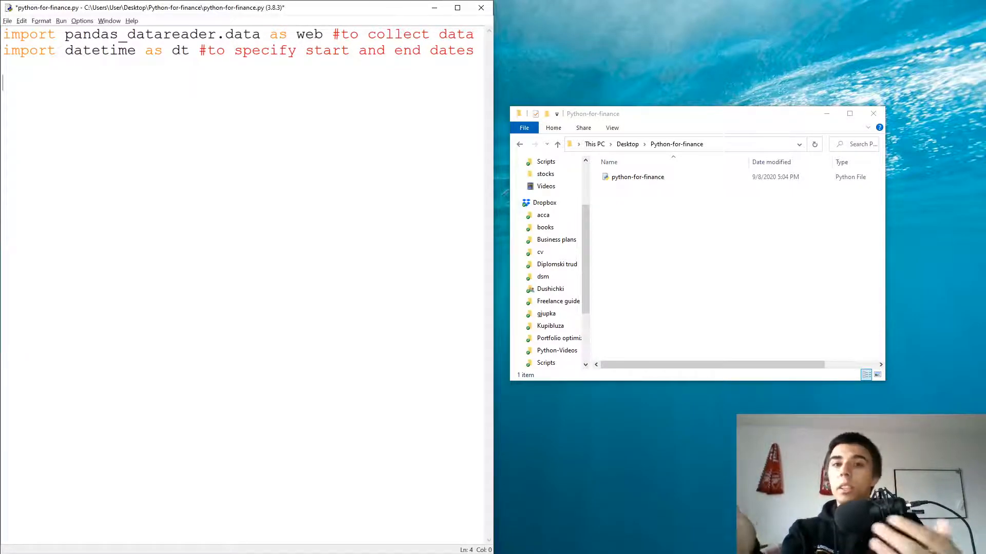
# - Define start = dt.datetime(2020, 1, 1) in the script
pyautogui.write('start')
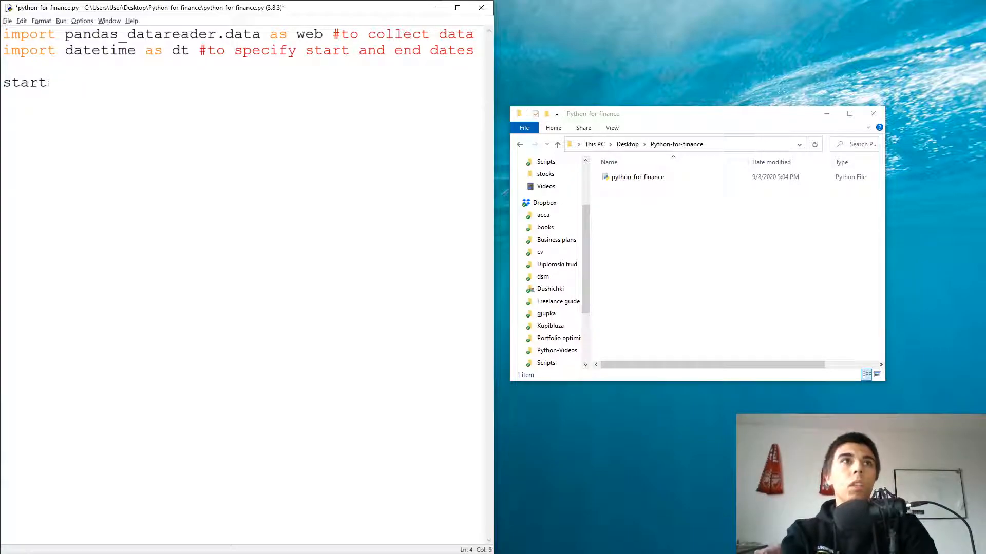
pyautogui.write('= dt.date')
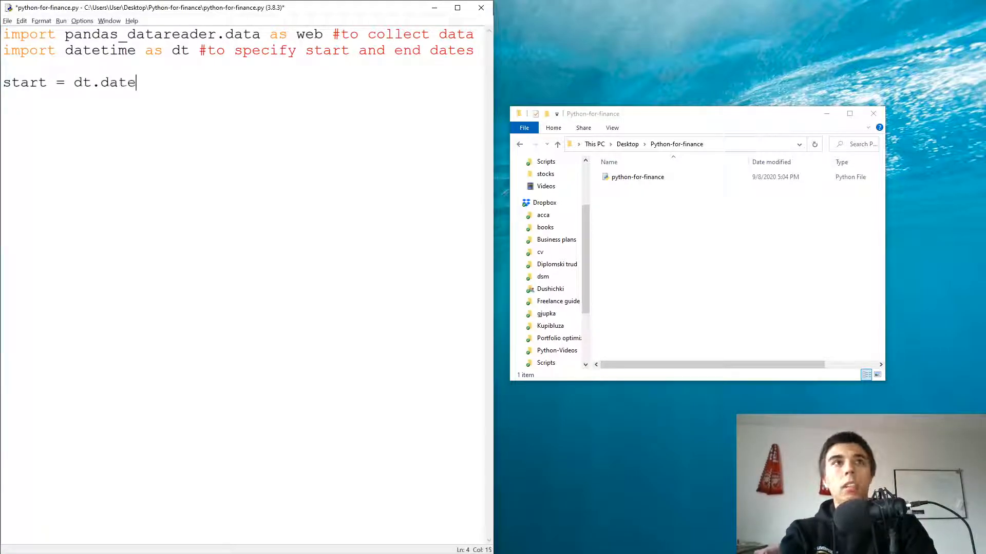
pyautogui.write('time()')
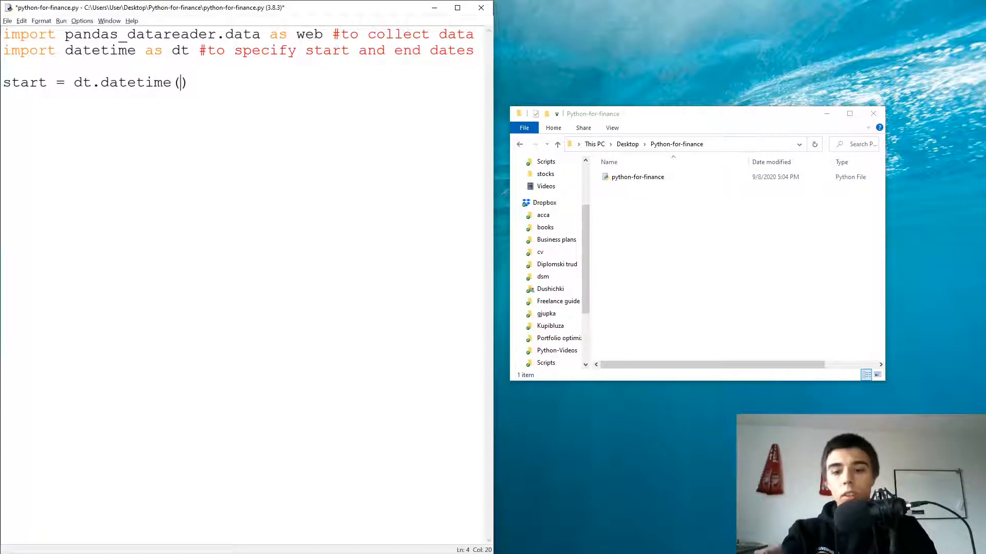
pyautogui.write(')')
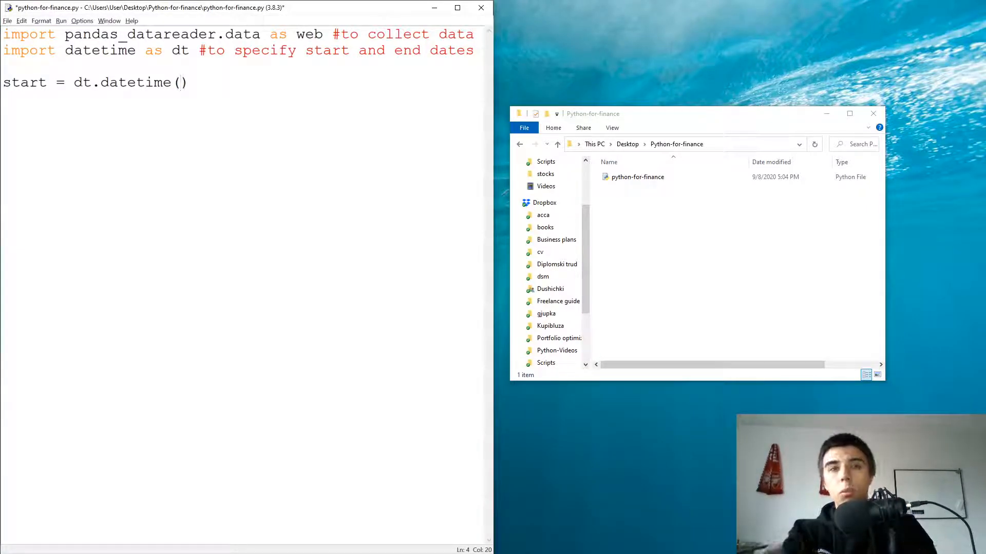
pyautogui.write('202')
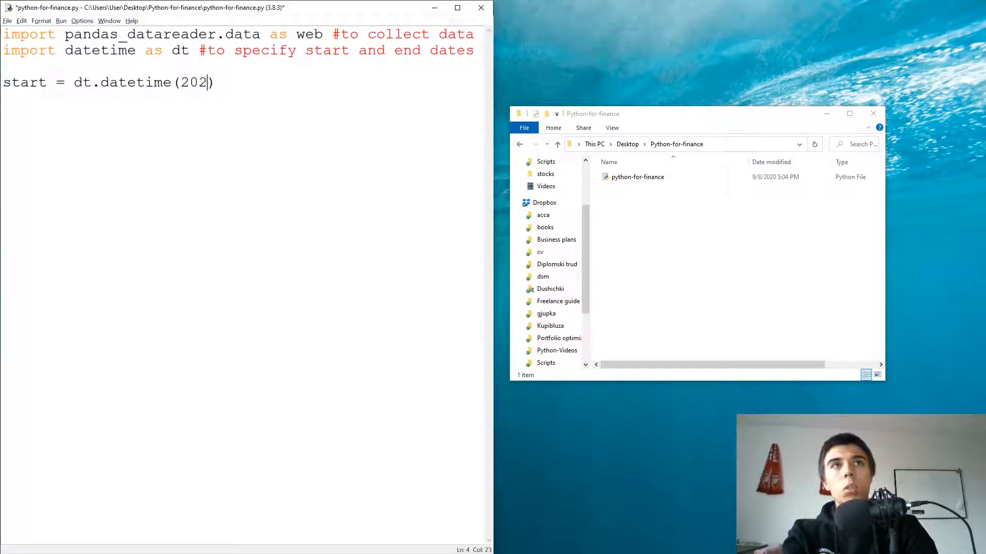
pyautogui.write('0,')
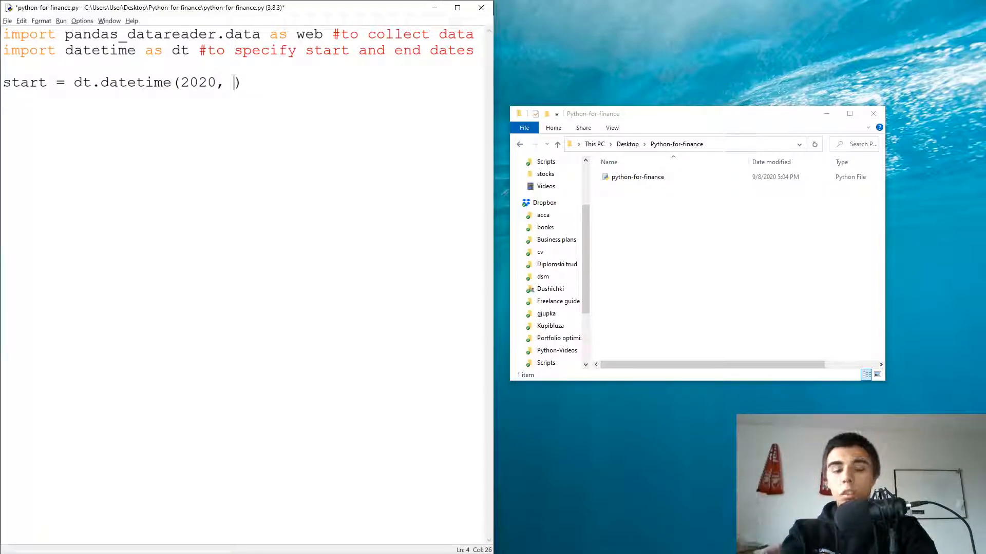
pyautogui.write('1,')
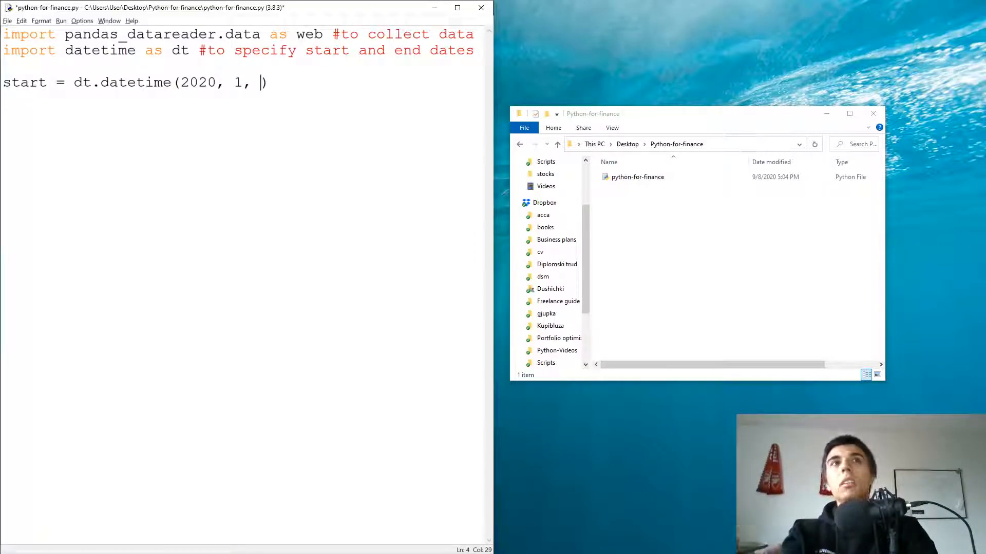
pyautogui.write('1)')
pyautogui.click(247, 98)
pyautogui.write('end = dt.')
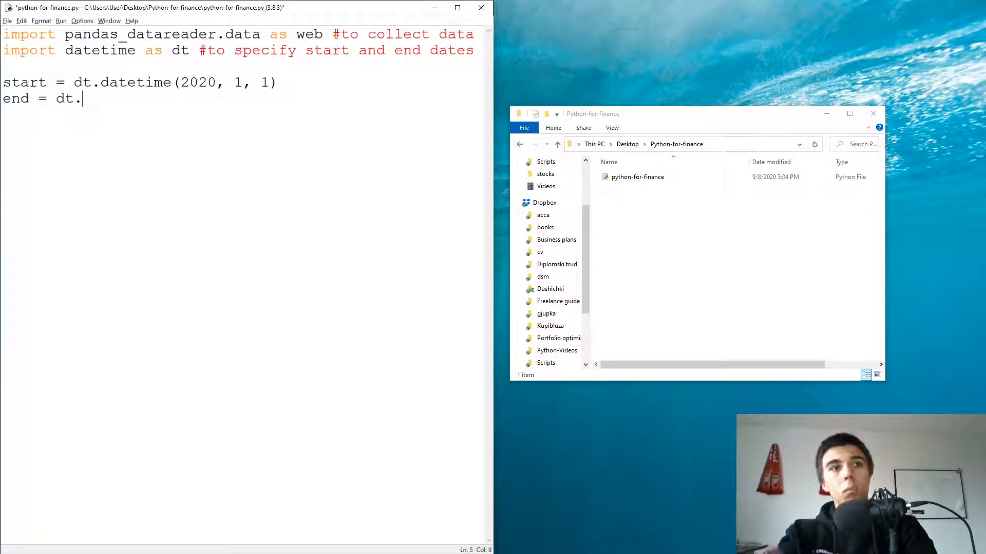
# - Define end = dt.datetime(2020, 9, 7) and move to a new line
pyautogui.write('datetime')
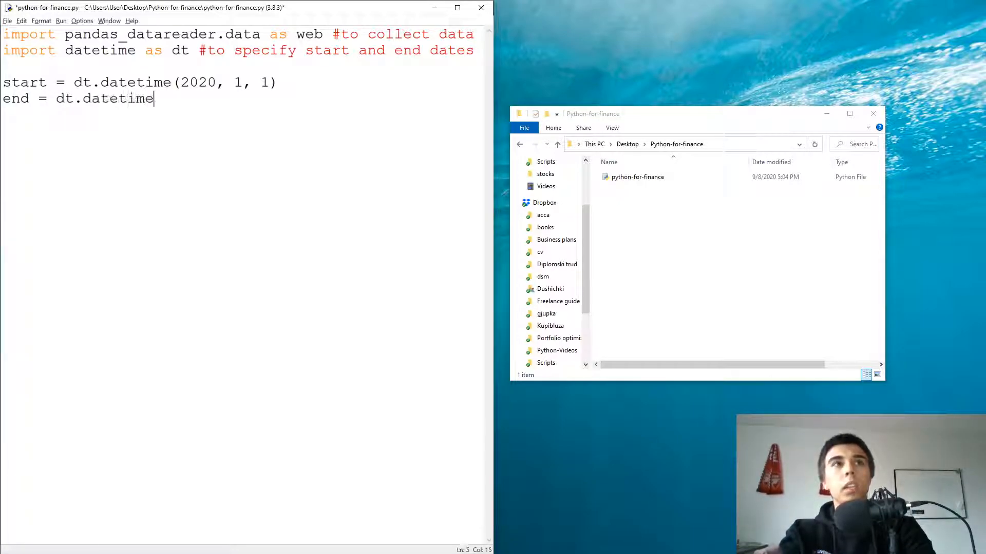
pyautogui.write('()')
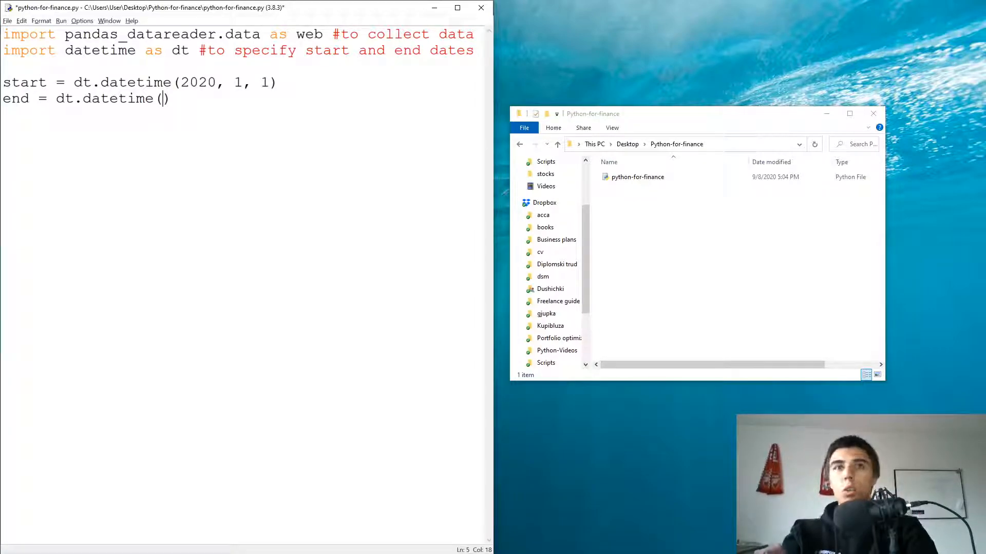
pyautogui.write('2020,')
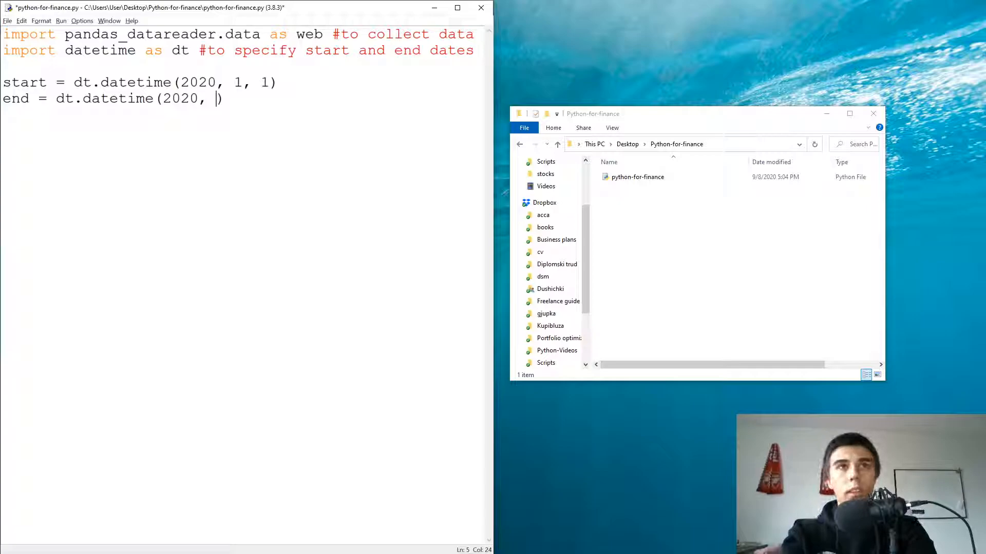
pyautogui.write('9, 7')
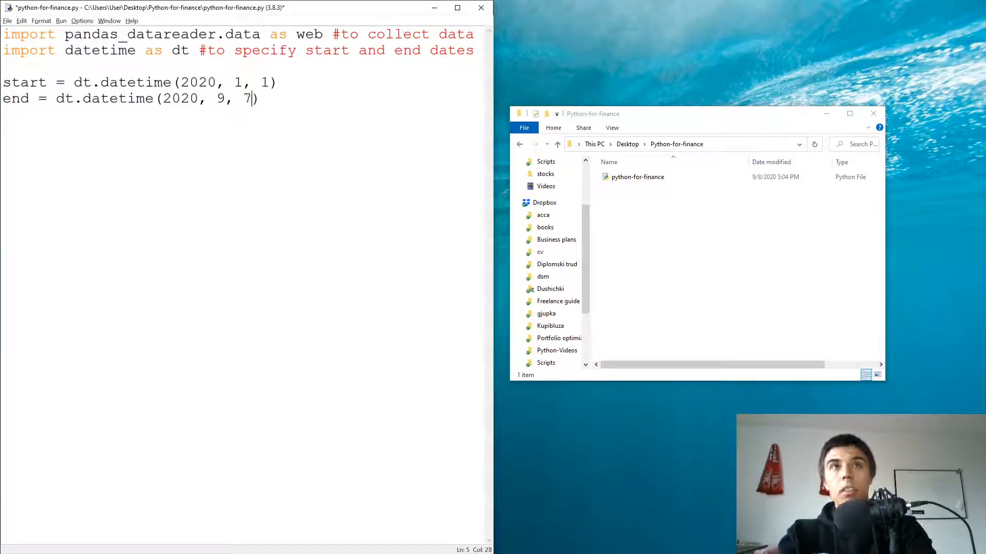
pyautogui.press('enter')
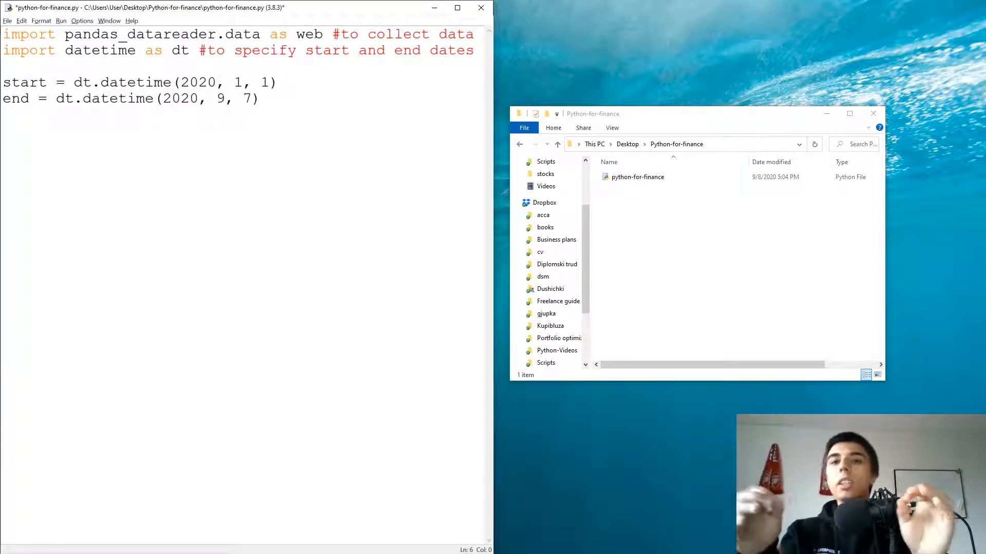
# - Set ticker = 'GOOG' and begin the data = web.DataReader() assignment
pyautogui.write("ticker = 'GOOG")
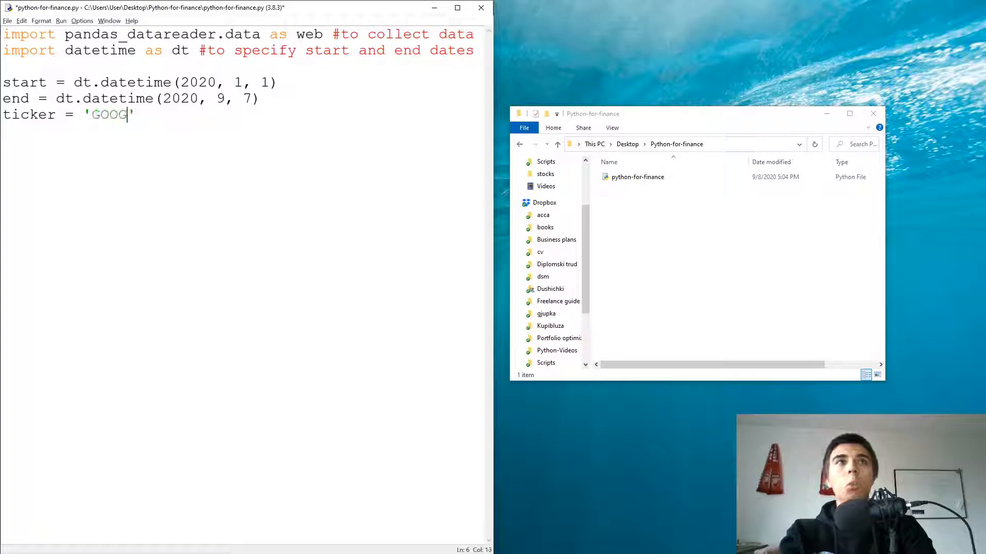
pyautogui.doubleClick(107, 114)
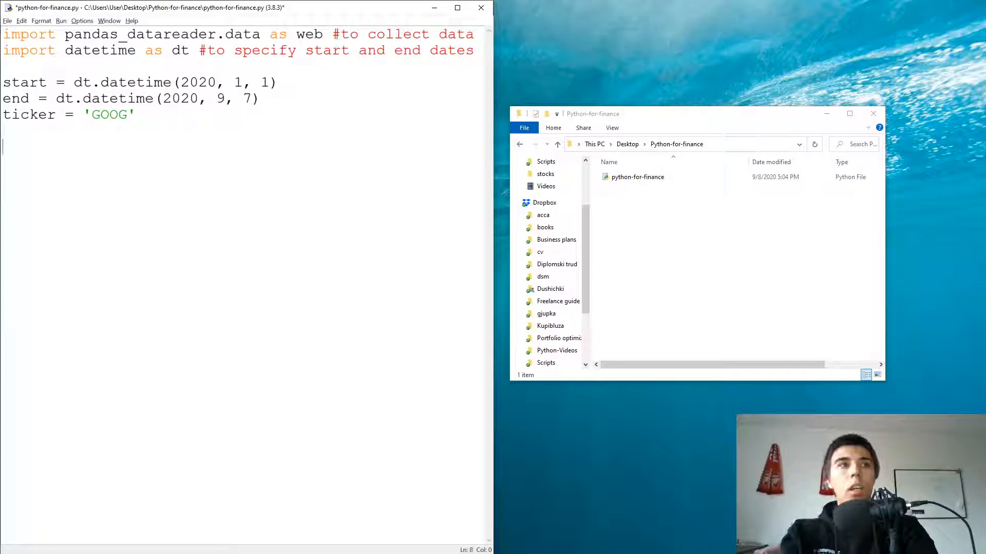
pyautogui.write('data')
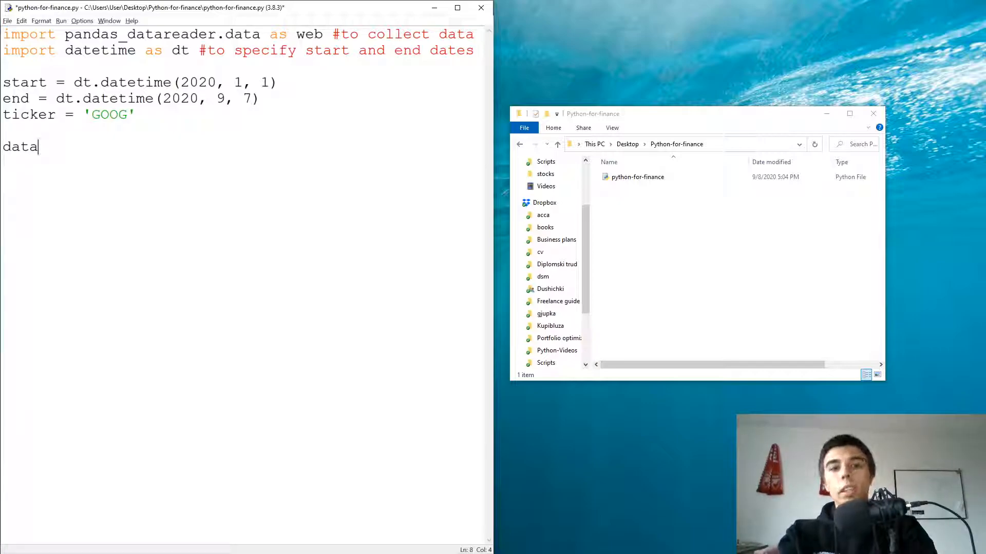
pyautogui.write('= web')
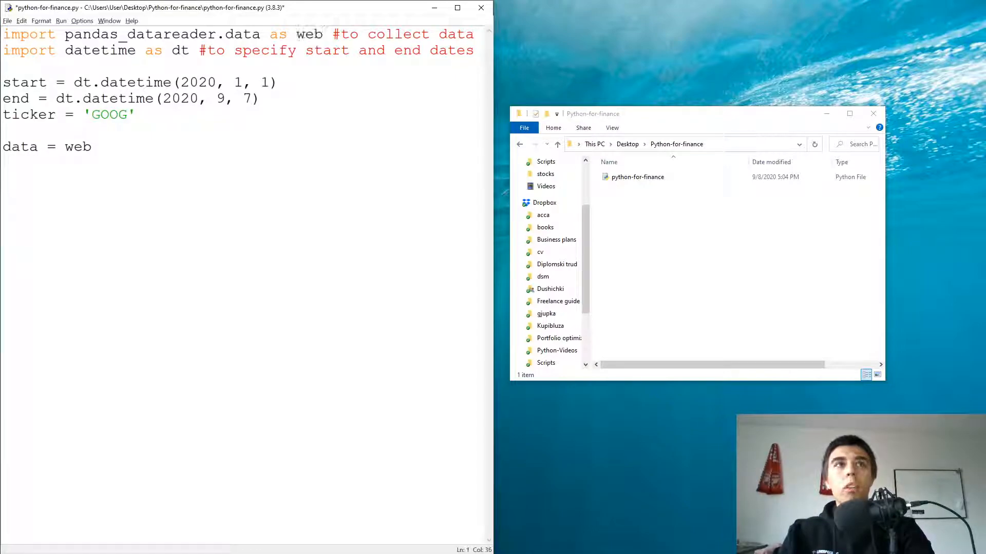
pyautogui.write('.Data')
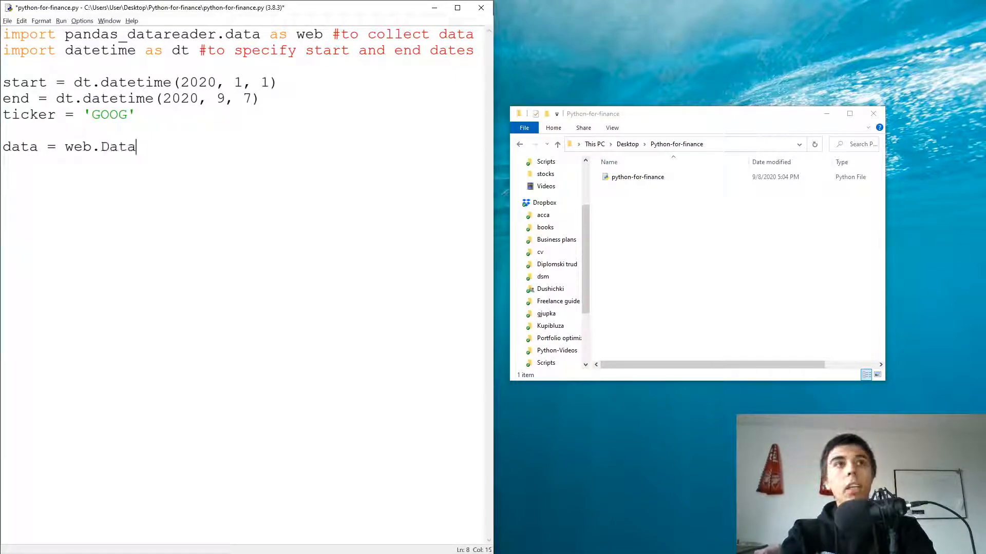
pyautogui.write('Reader')
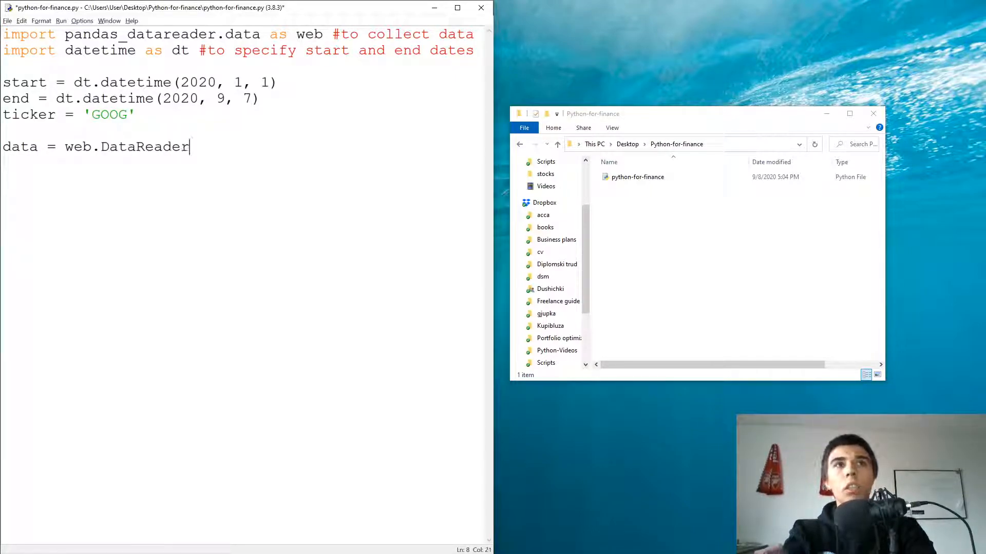
pyautogui.write('()')
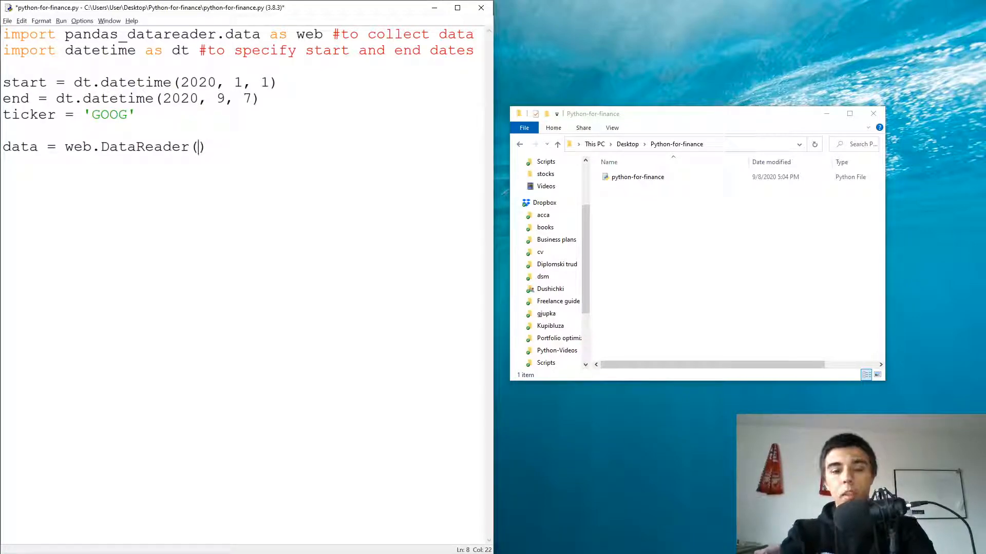
# - Pass ticker, 'yahoo', start, end to DataReader and begin a print line
pyautogui.write('ticker,')
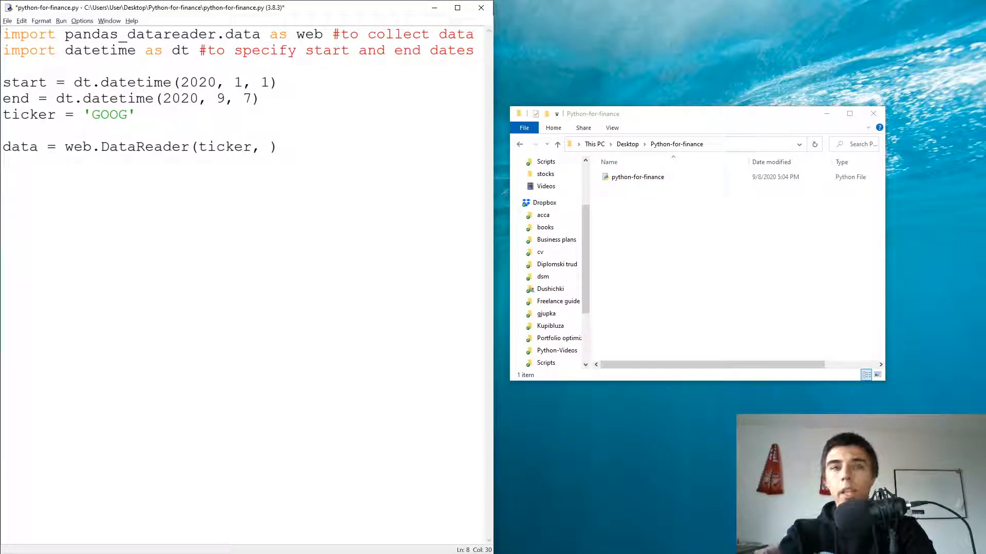
pyautogui.write("'yahoo'")
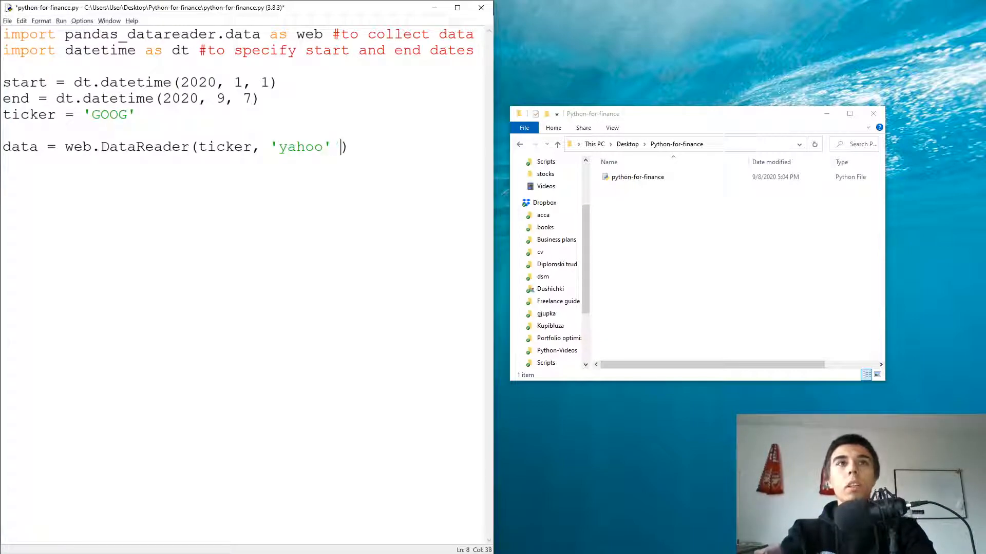
pyautogui.write(', st')
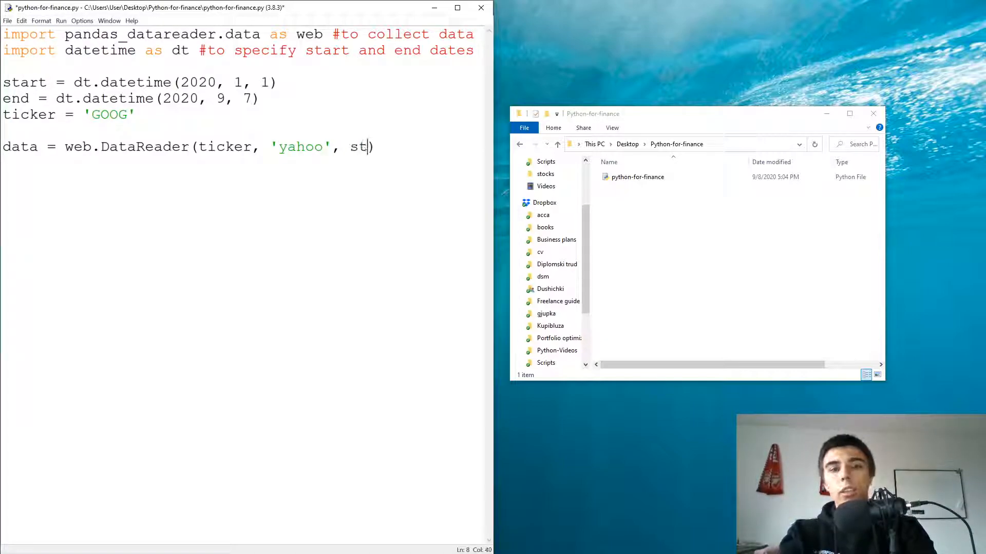
pyautogui.write('art, end)')
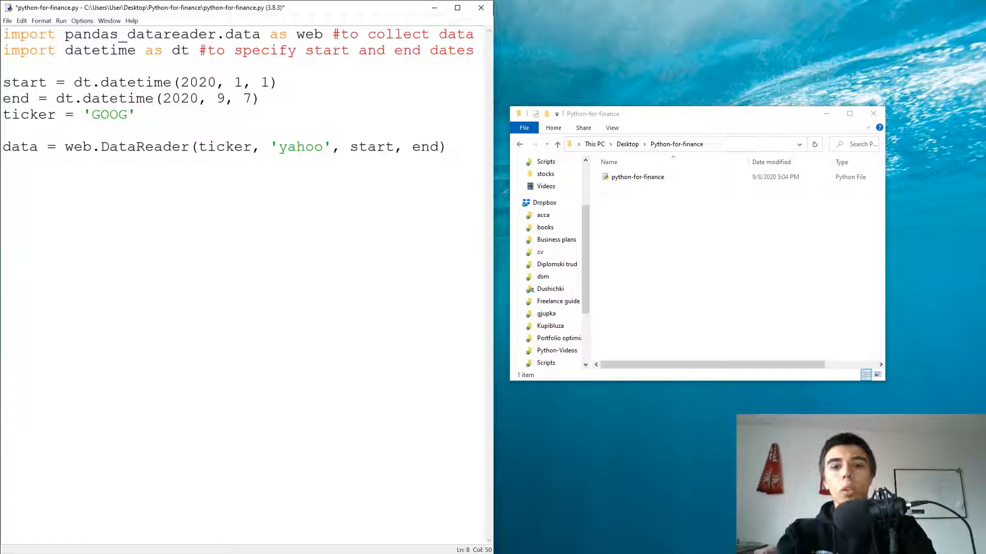
pyautogui.write('print(data.head(')
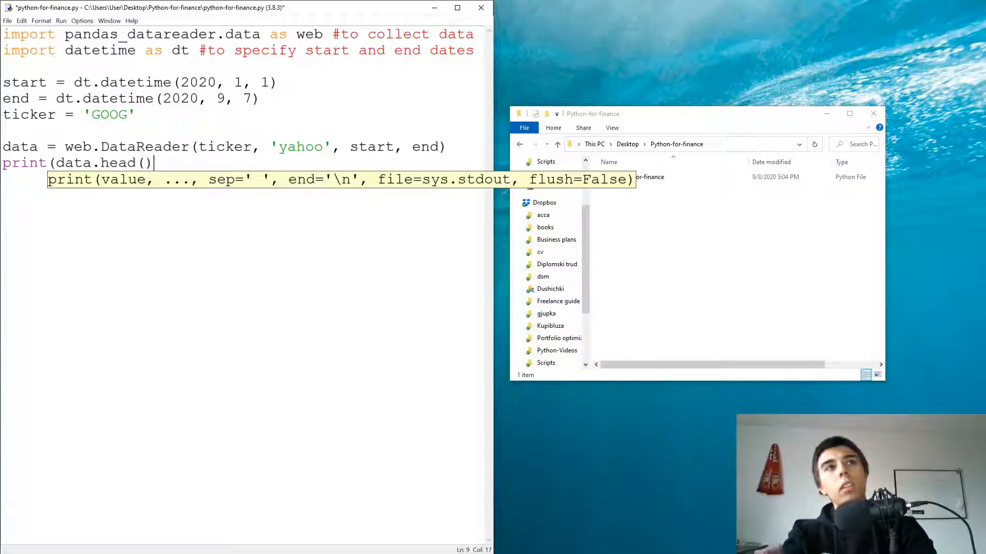
# - Write print(data.head(3)) and print(data.tail(3)) to show the first and last rows
pyautogui.write('3')
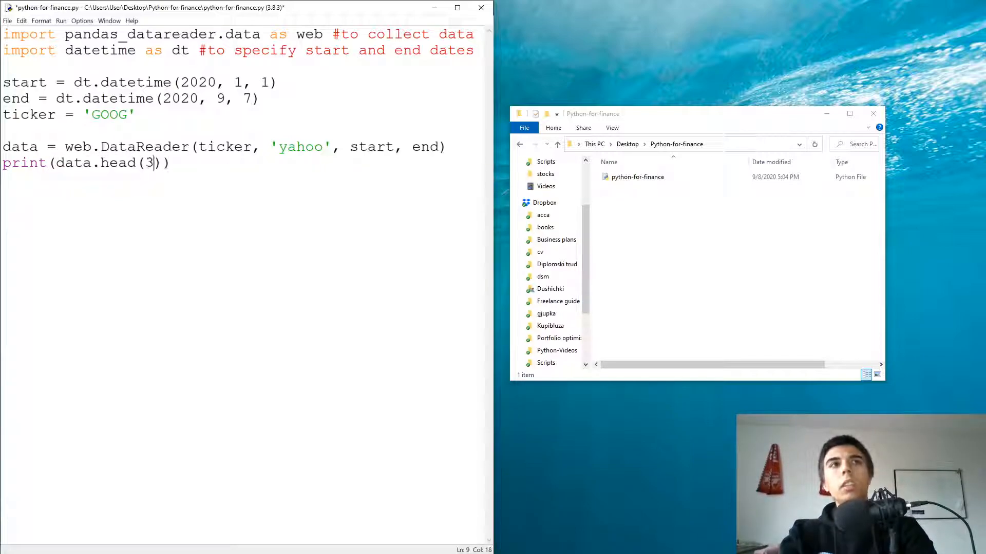
pyautogui.write('print(data')
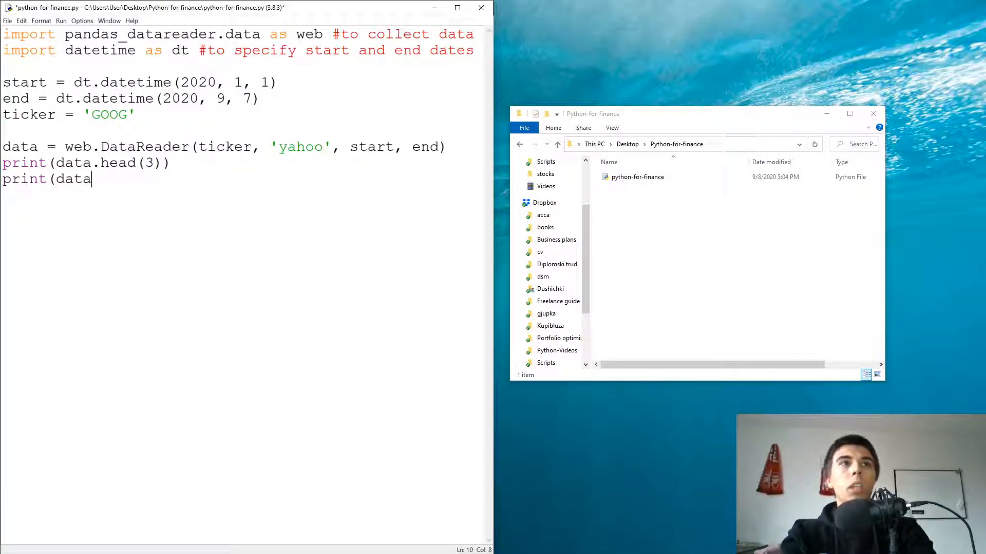
pyautogui.write('.tail(3))')
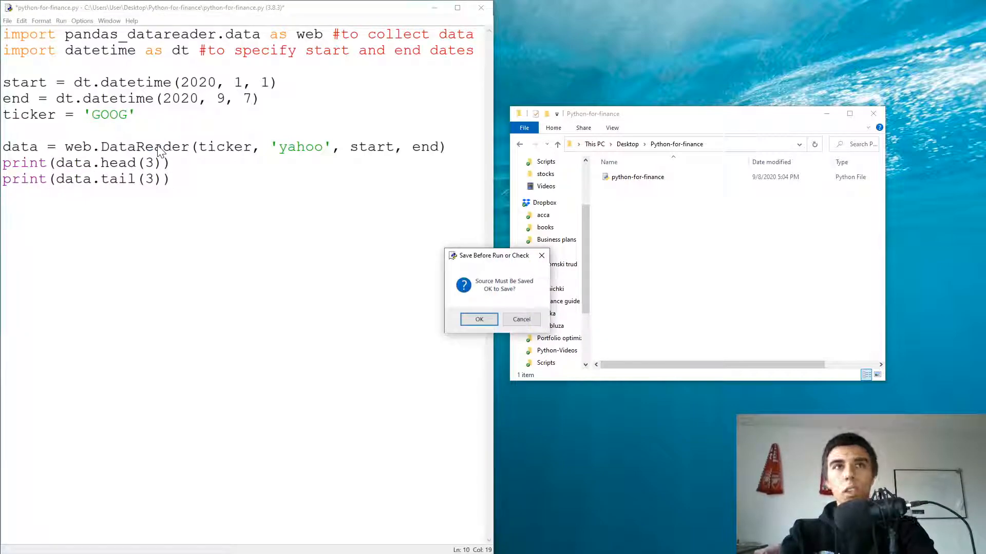
# - Confirm the Save Before Run prompt so the shell prints GOOG's first and last three rows
pyautogui.click(479, 319)
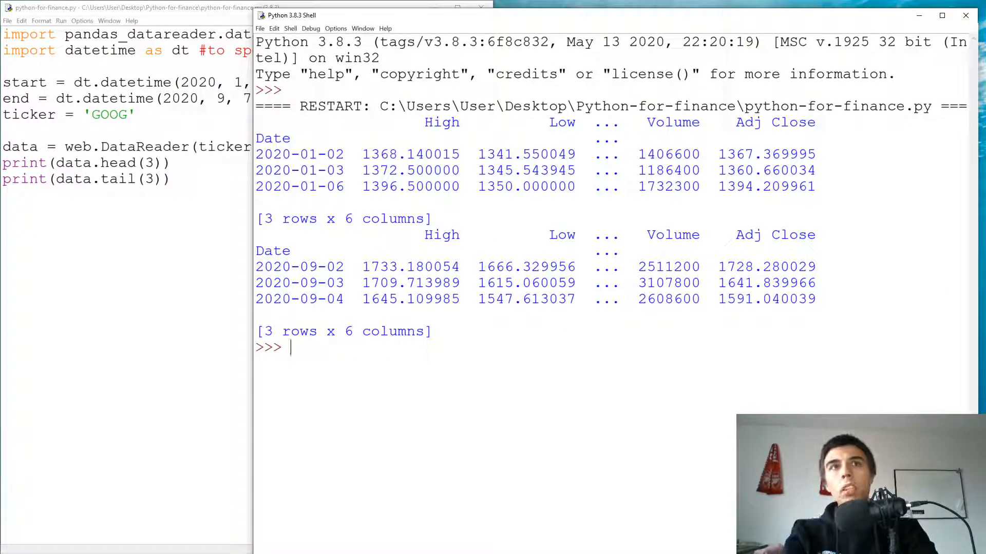
pyautogui.doubleClick(299, 154)
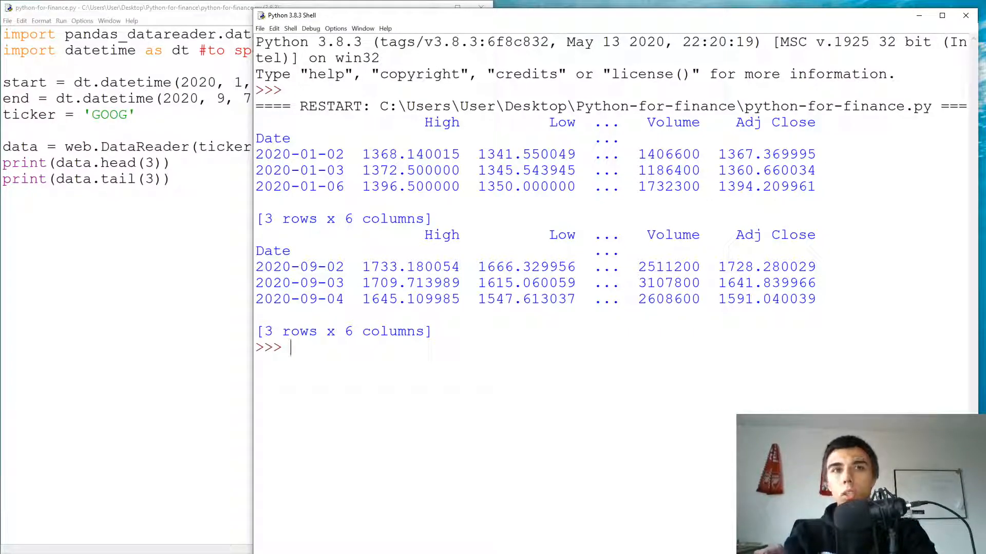
# - Run print(data.columns) in the shell, listing High, Low, Open, Close, Volume, Adj Close
pyautogui.write('print(data.col')
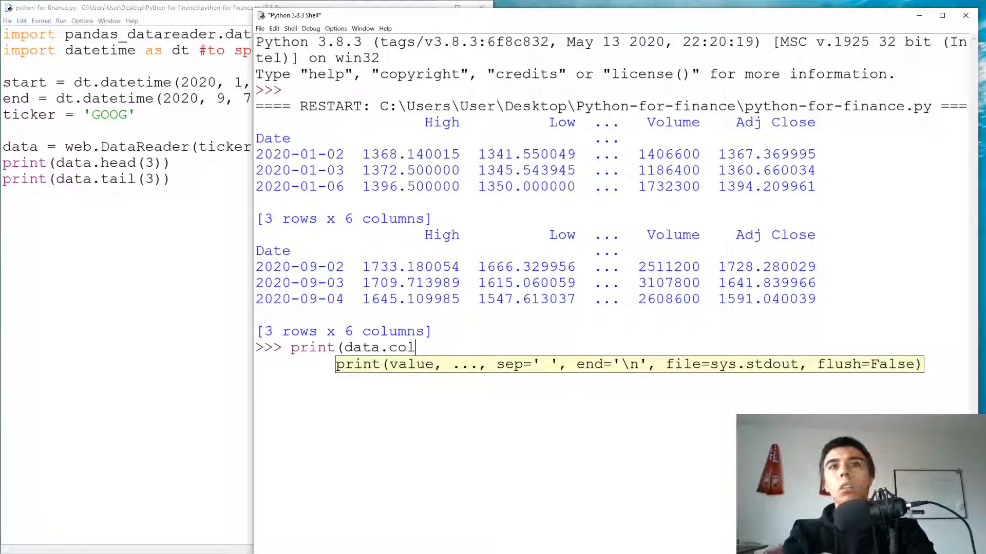
pyautogui.press('Return')
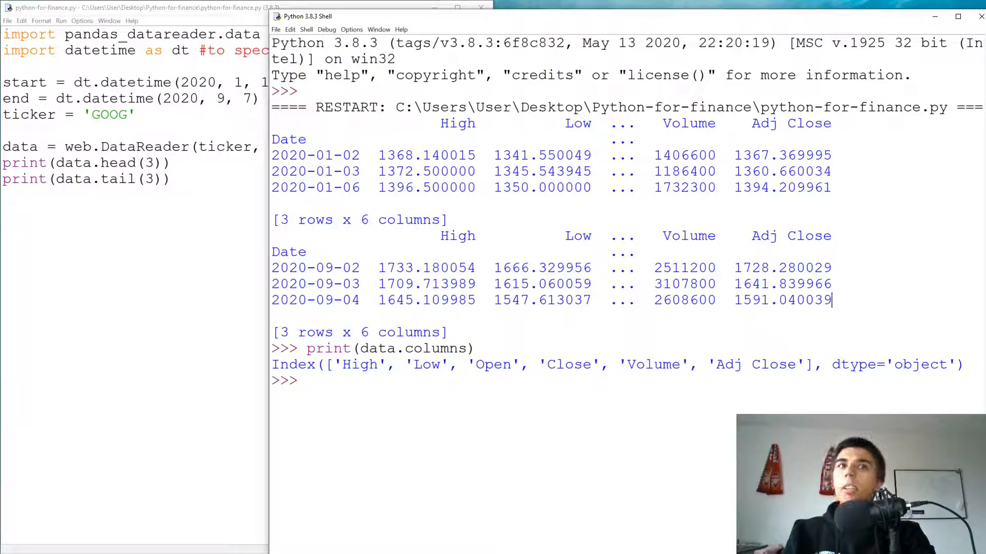
pyautogui.doubleClick(316, 300)
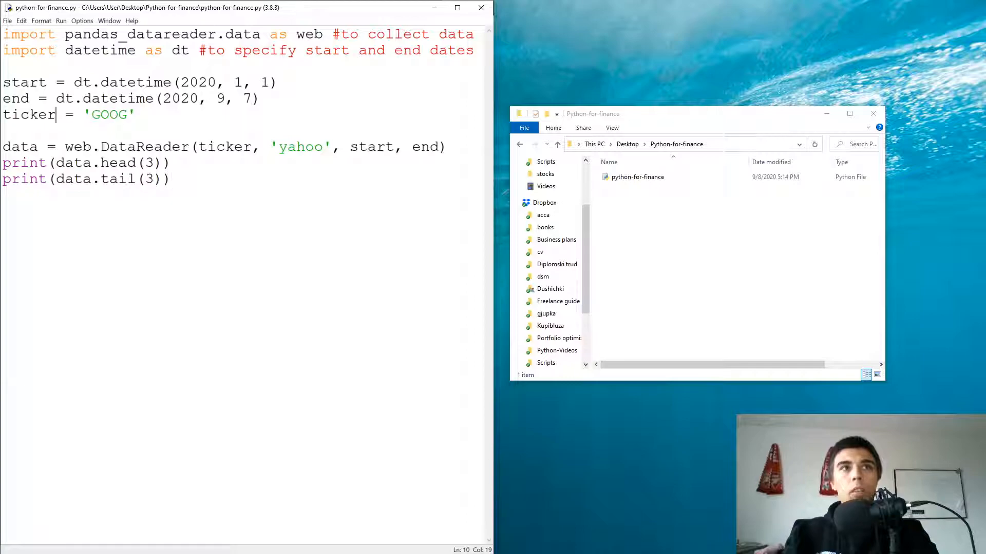
# - Add a cc = 'BTC-USD' variable below the ticker line
pyautogui.doubleClick(28, 114)
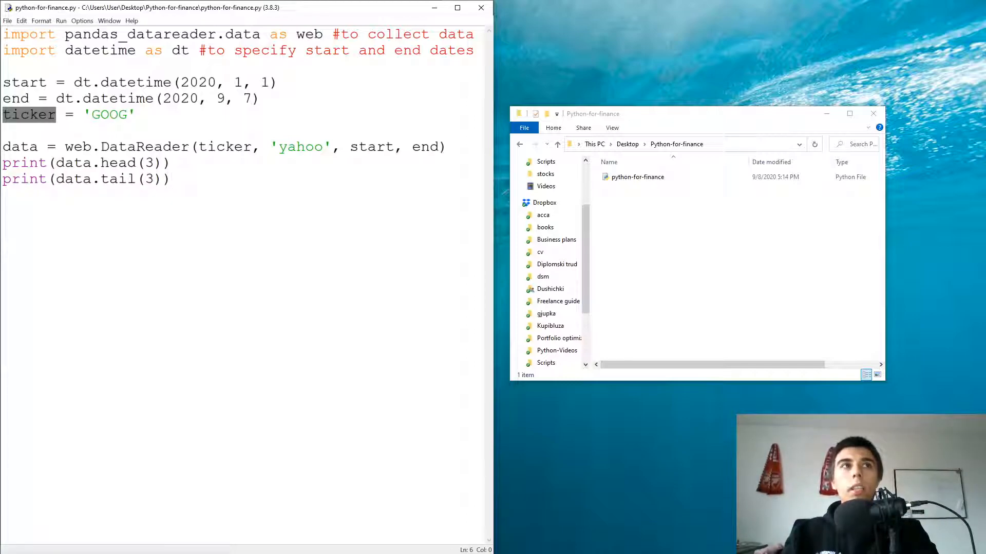
pyautogui.write('cc')
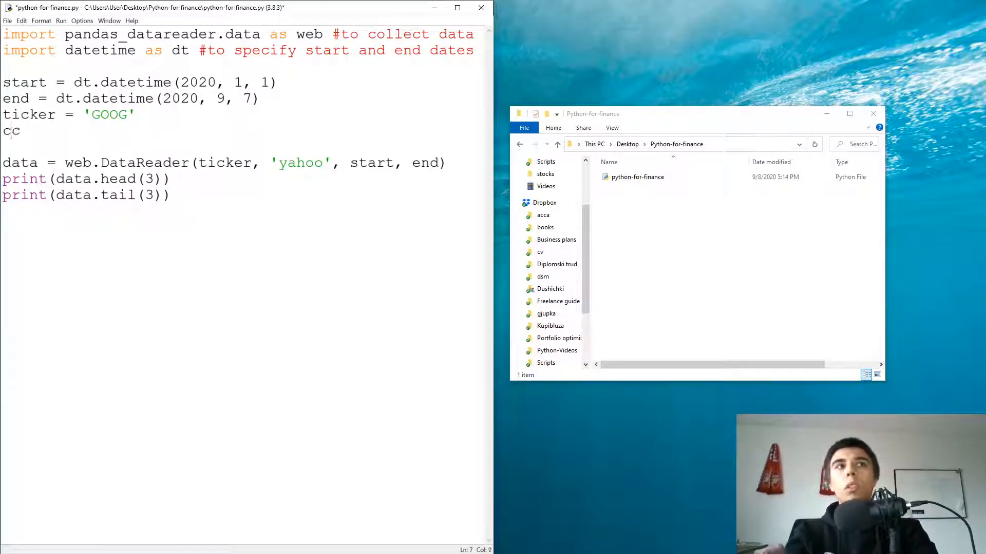
pyautogui.write("= '")
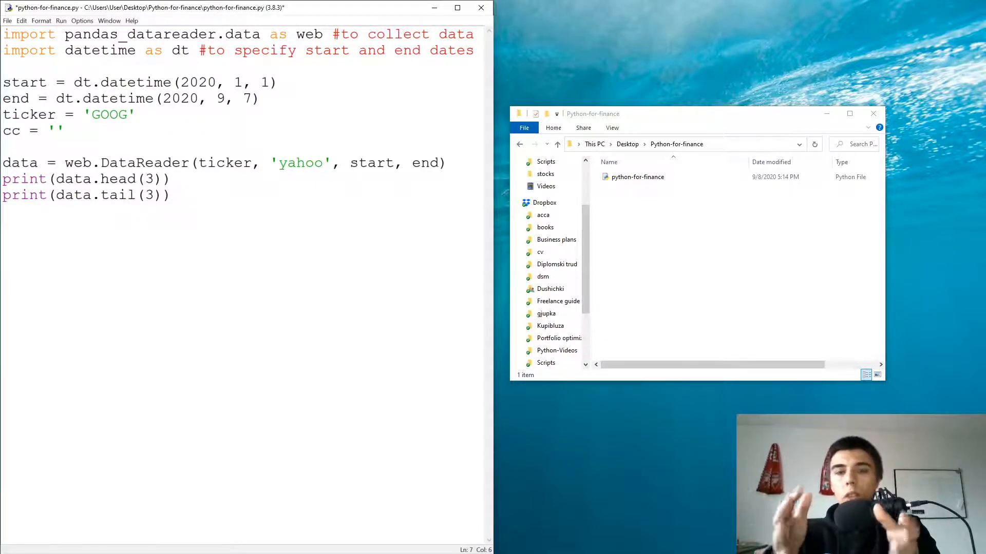
pyautogui.click(53, 130)
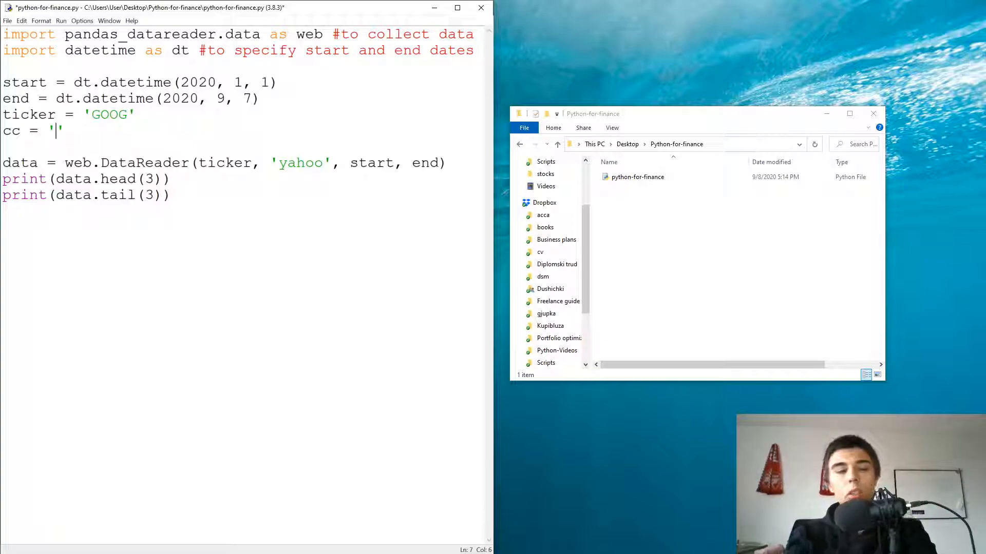
pyautogui.write('BTC-')
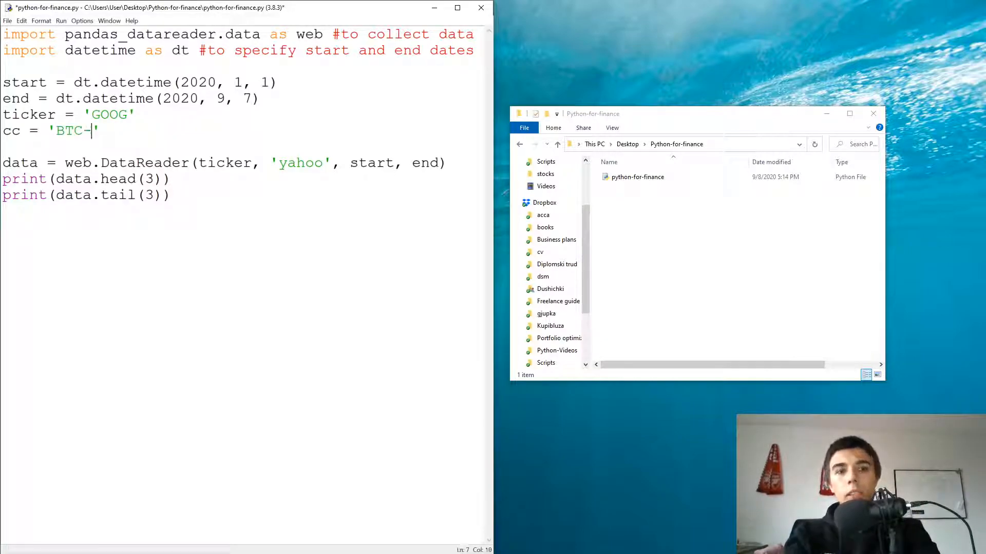
pyautogui.write('YS')
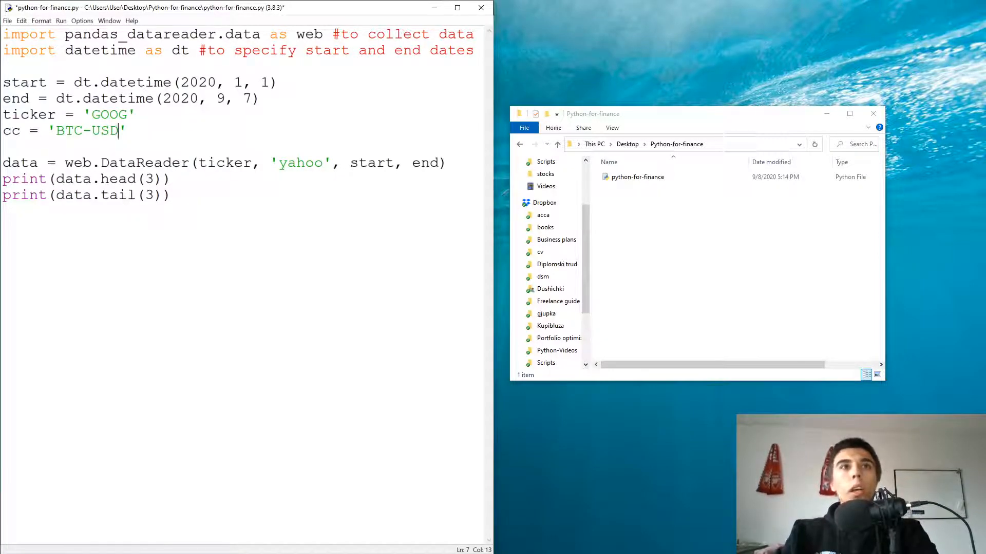
# - Replace ticker with cc in the DataReader call and request running with F5
pyautogui.doubleClick(224, 164)
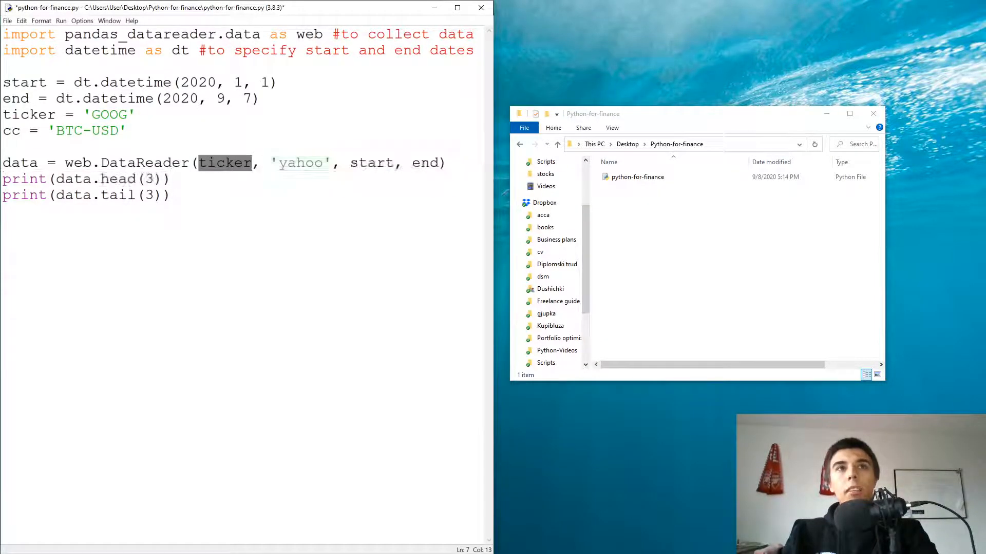
pyautogui.write('c')
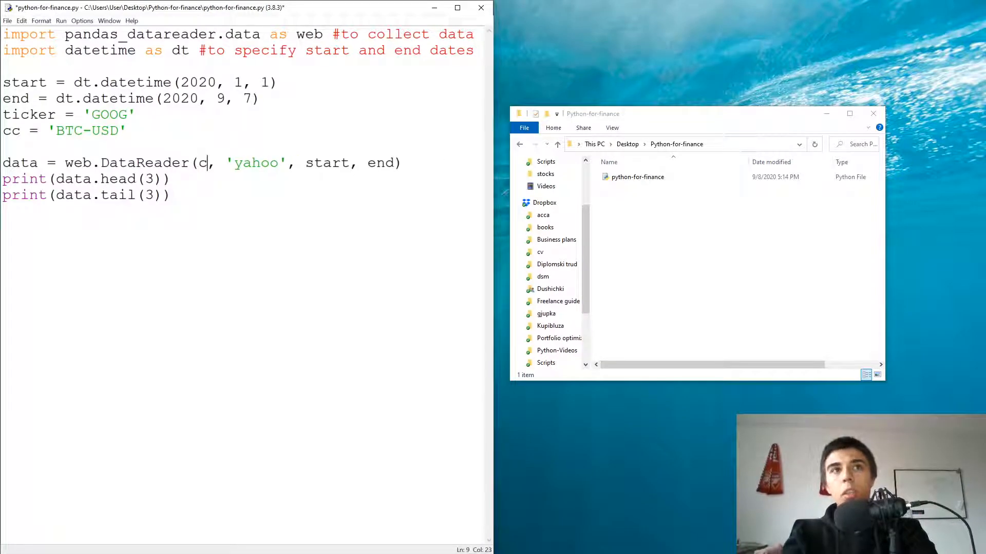
pyautogui.press('F5')
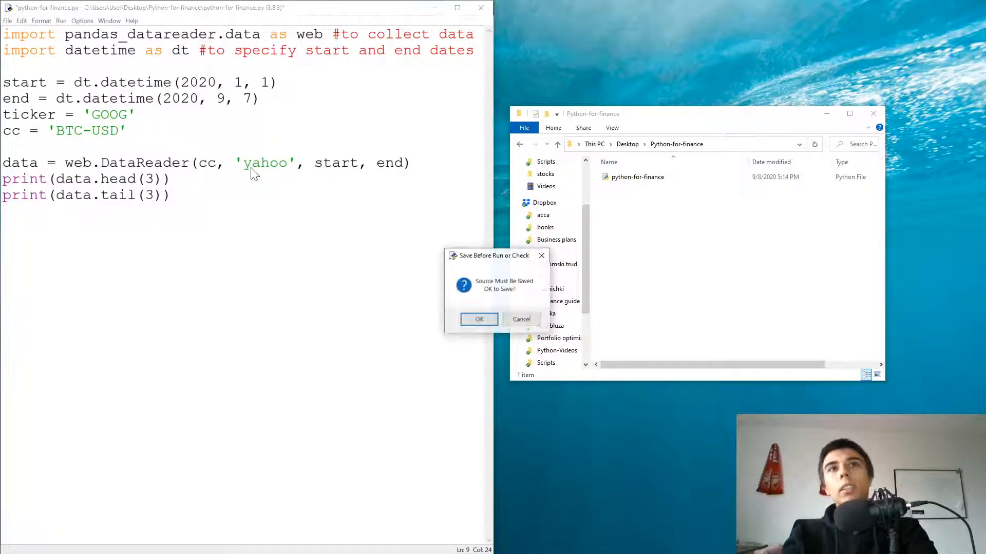
# - Confirm saving and run, reviewing BTC-USD's first and last three rows in the shell
pyautogui.click(479, 320)
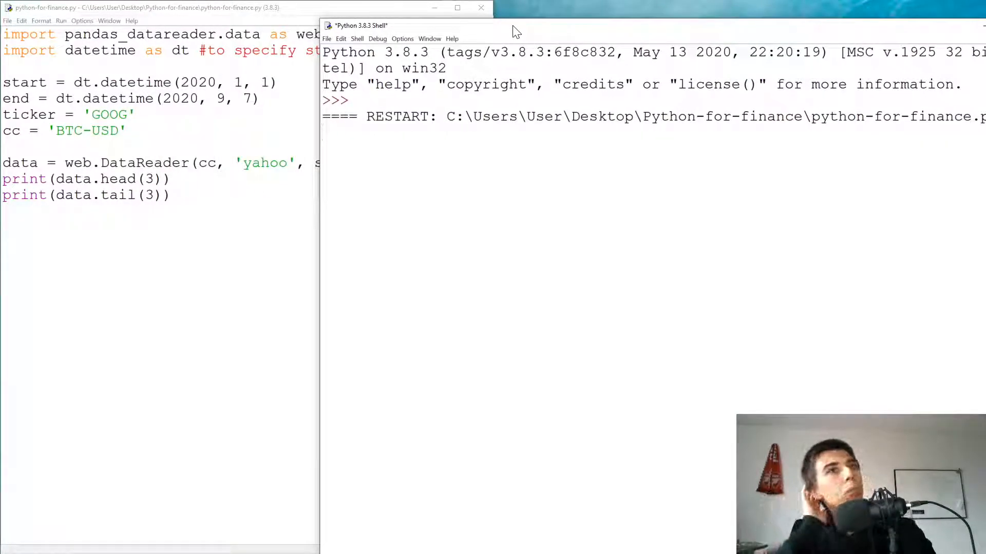
pyautogui.press('F5')
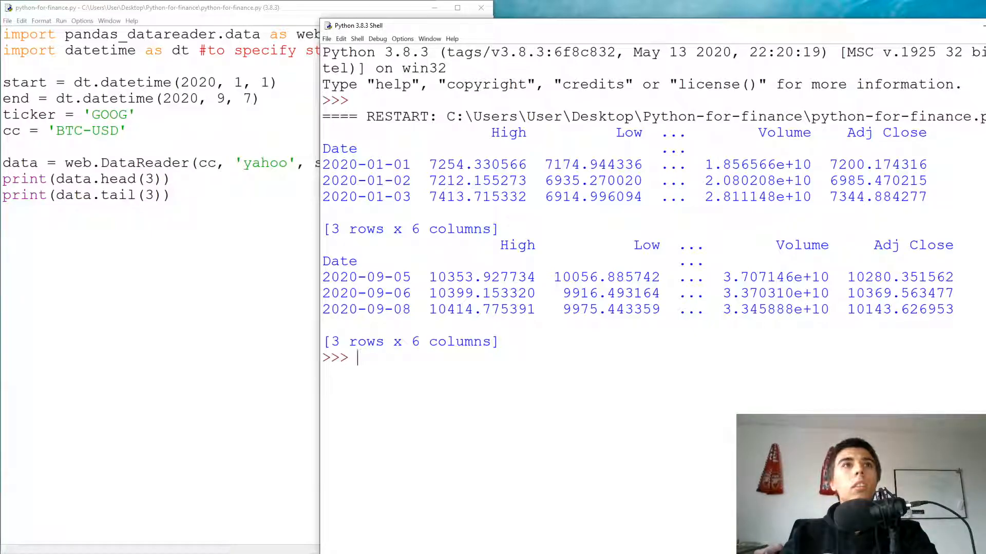
pyautogui.doubleClick(388, 309)
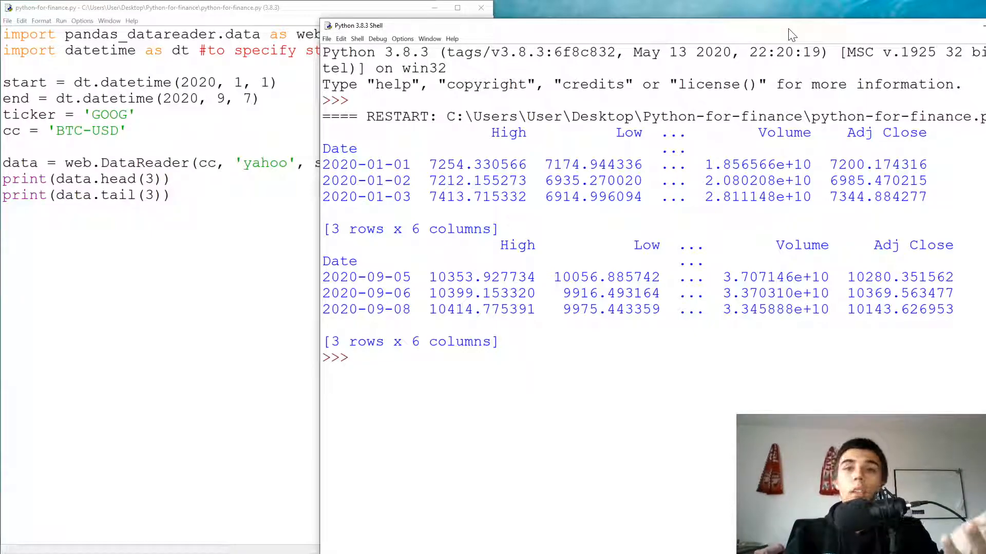
pyautogui.doubleClick(335, 309)
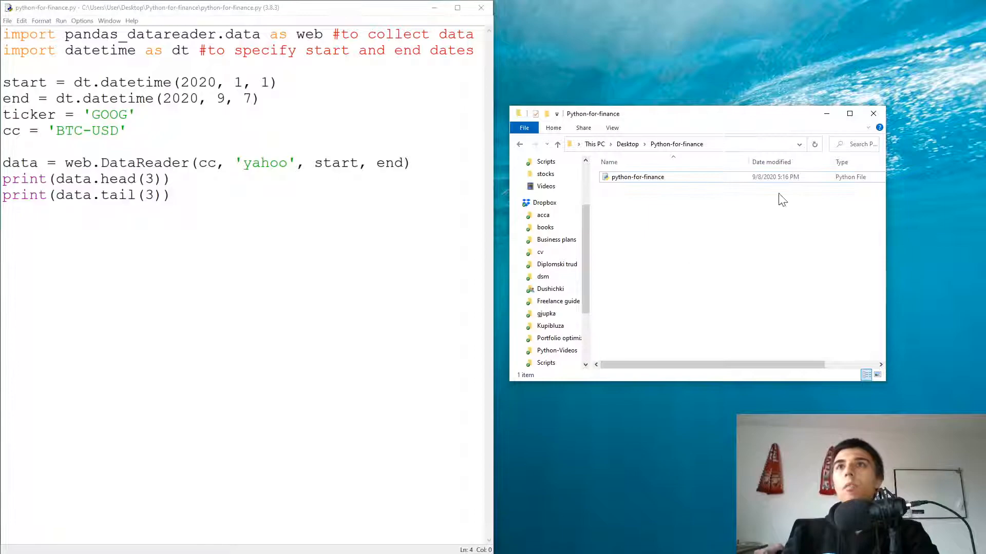
pyautogui.moveTo(624, 206)
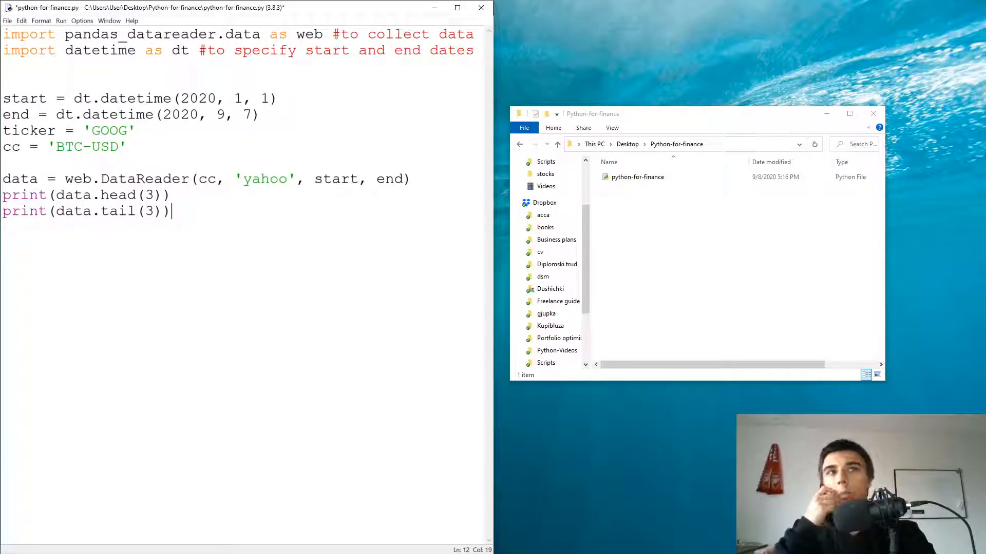
# - Add a data.to_csv('google.csv') line and restore ticker in the DataReader call
pyautogui.write('data')
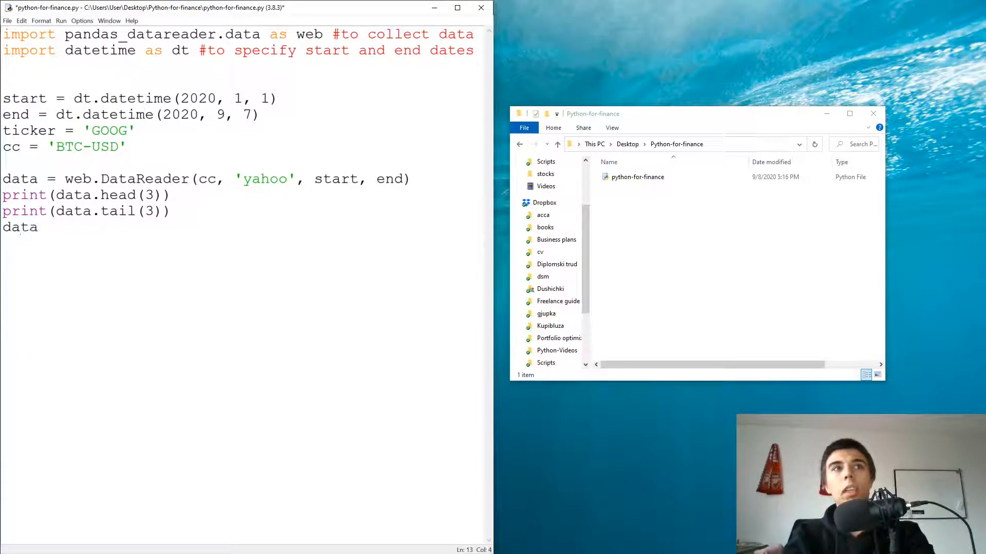
pyautogui.write('.')
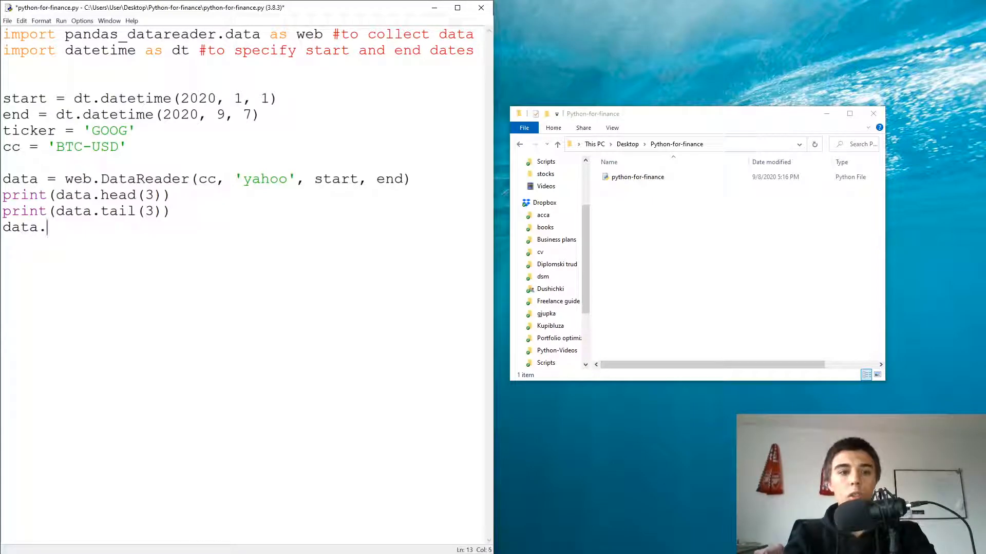
pyautogui.write('to_csv')
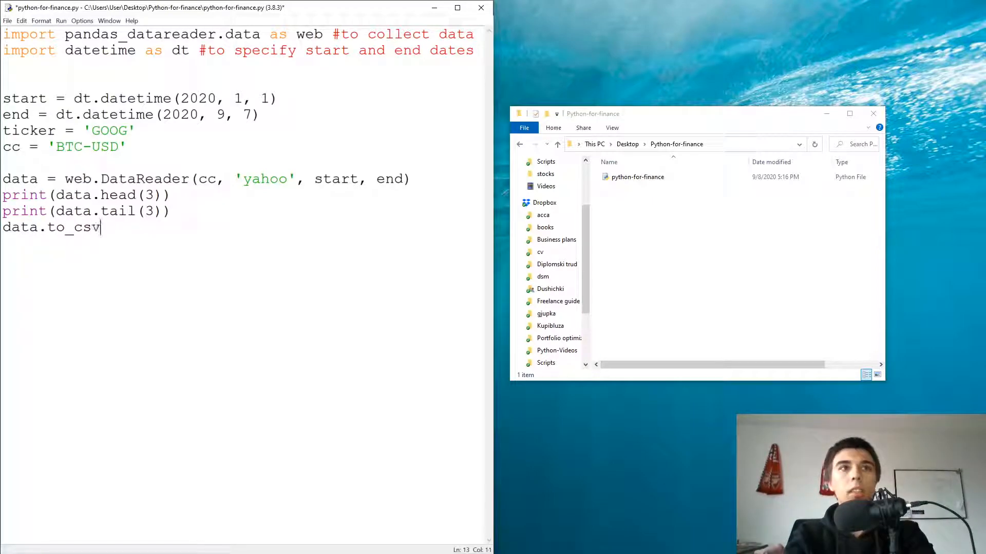
pyautogui.write("('')")
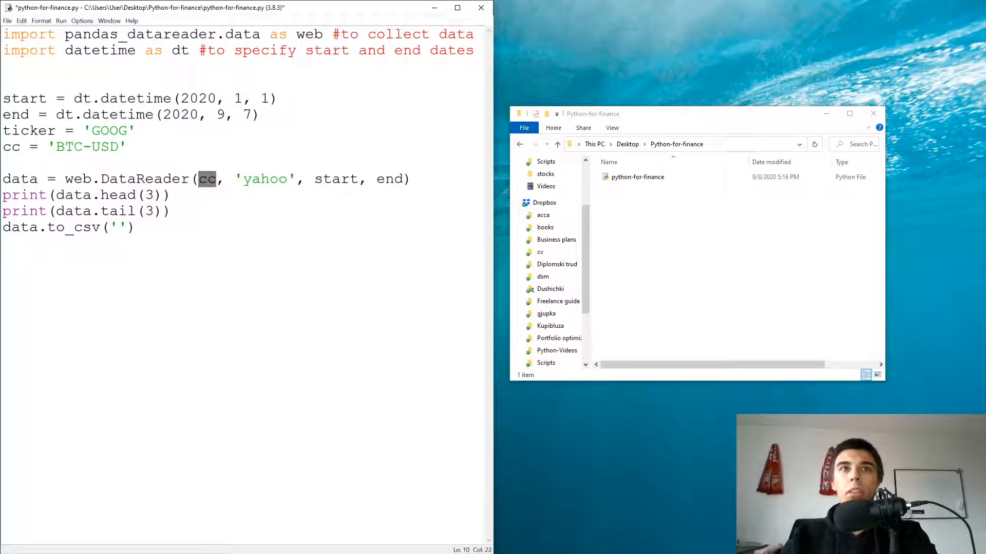
pyautogui.write('ticker')
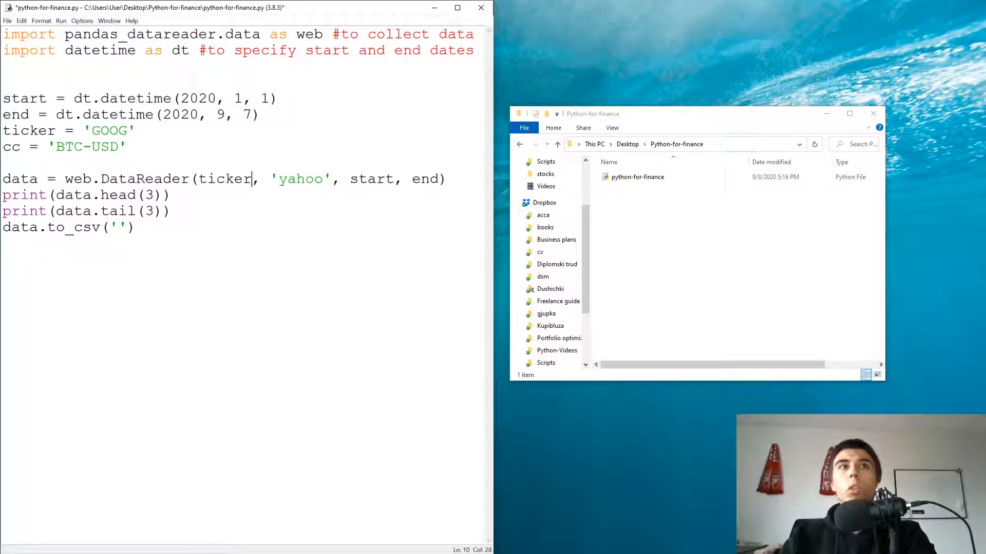
pyautogui.write('g')
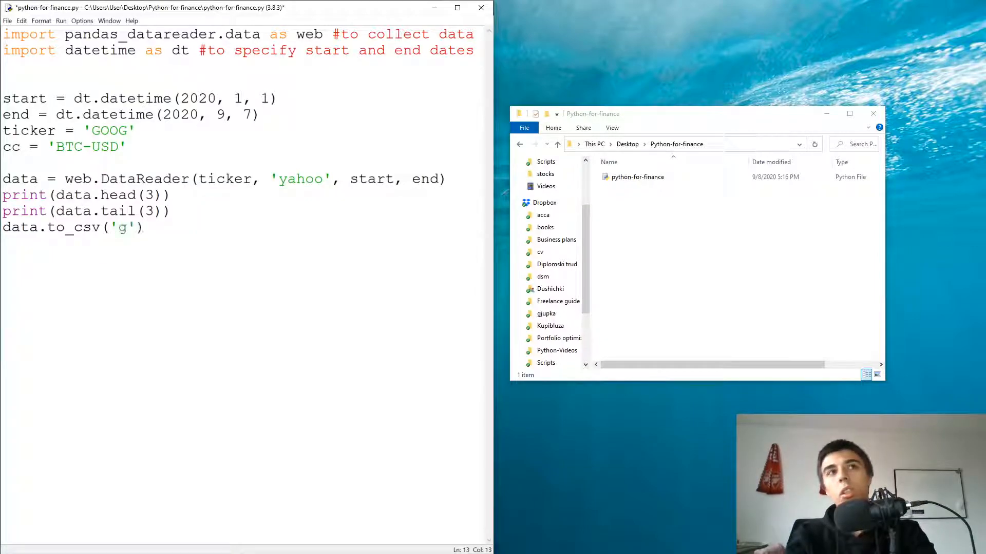
pyautogui.write('oogle.csv')
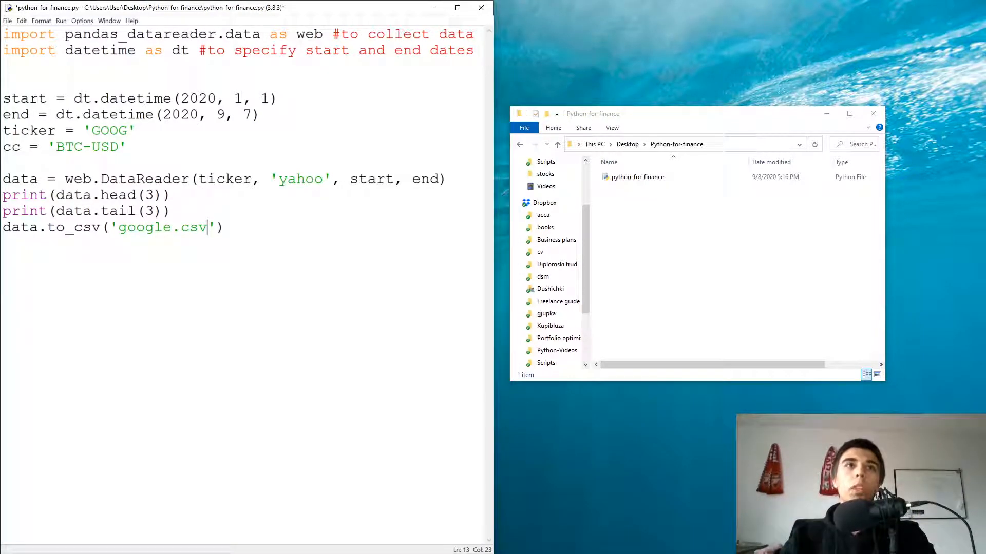
# - Replace the hardcoded google name with '{}.csv'.format(ticker) so the file is named after the ticker
pyautogui.tripleClick(62, 131)
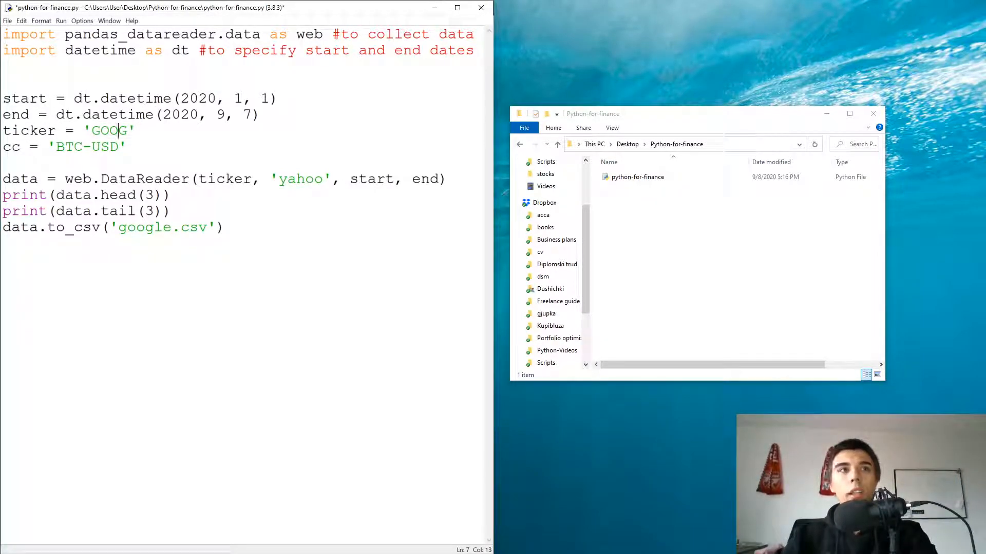
pyautogui.doubleClick(145, 226)
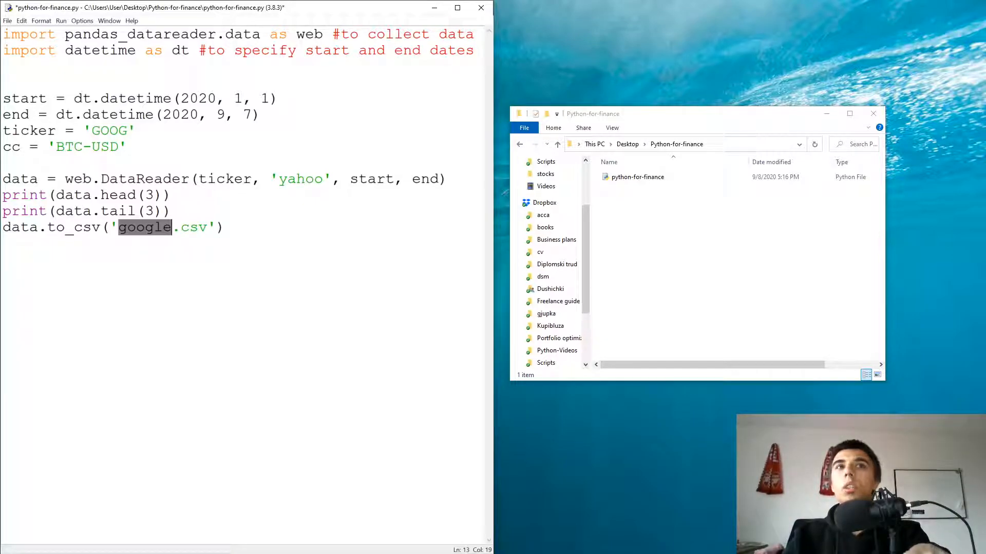
pyautogui.press('Delete')
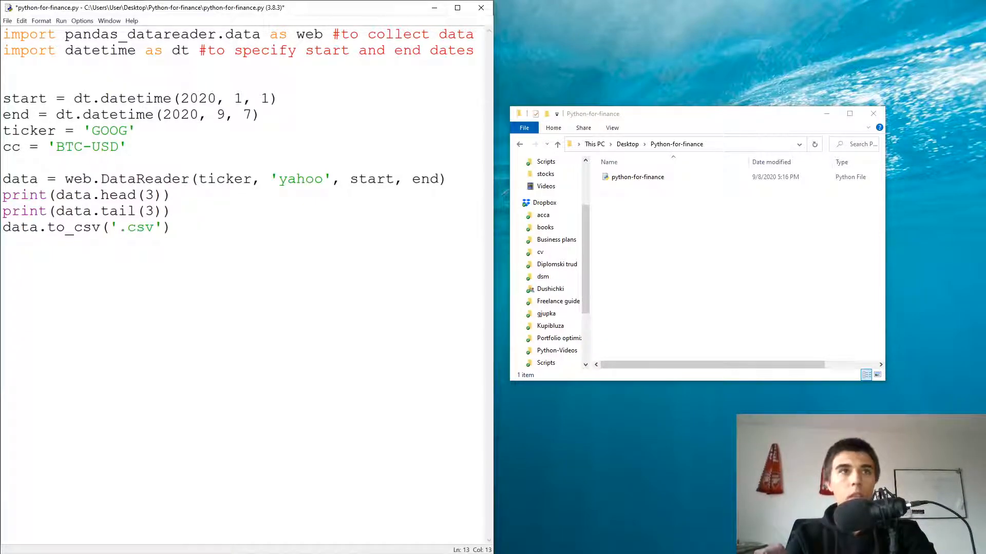
pyautogui.write('{}')
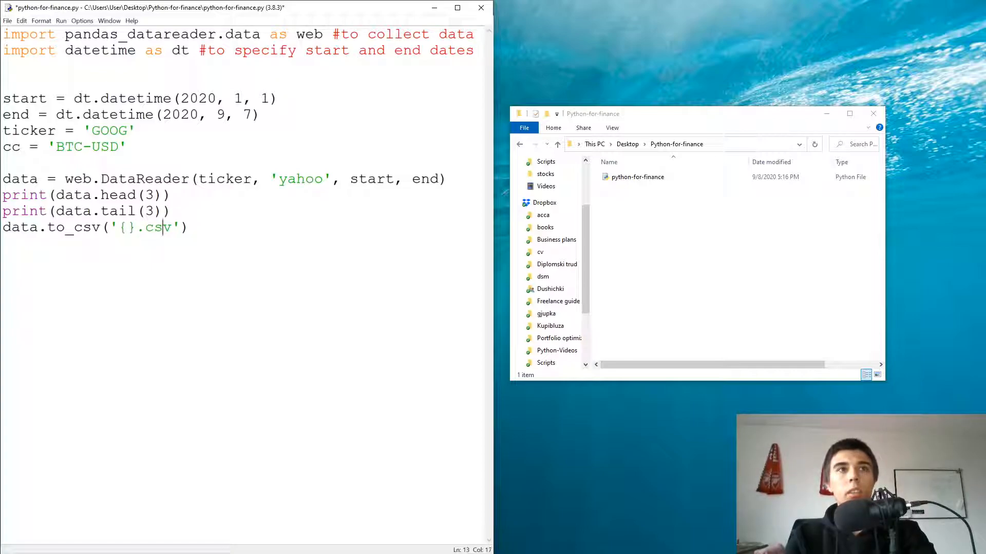
pyautogui.write('.format(ticker')
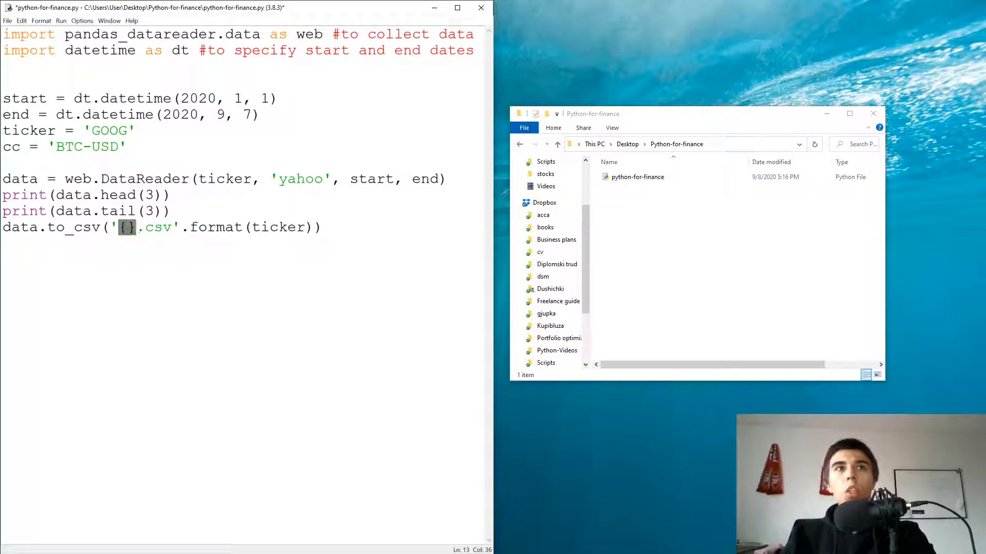
pyautogui.doubleClick(282, 227)
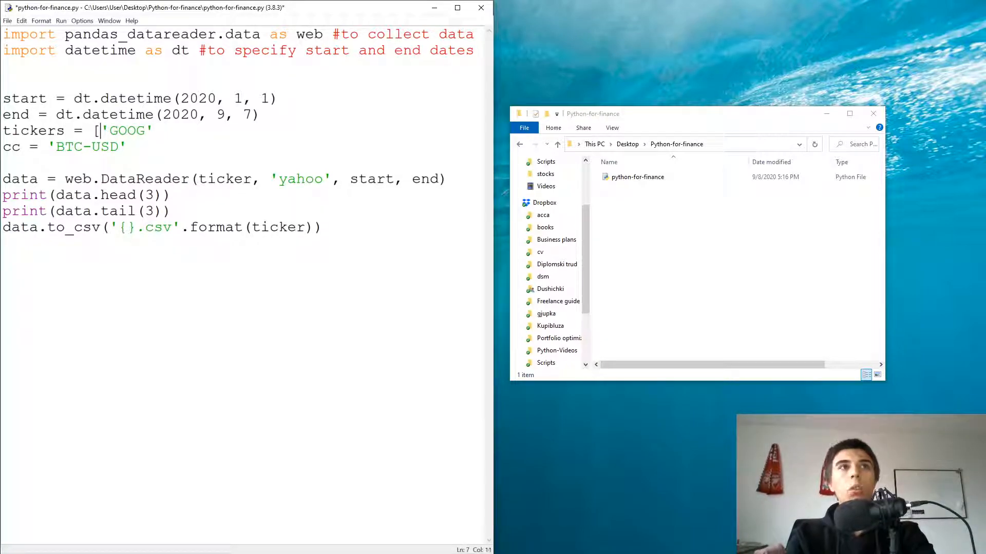
# - Make tickers = ['GOOG','AMZN','AAPL'] and wrap the download line in 'for ticker in tickers:'
pyautogui.write(", 'AMZN', 'AA")
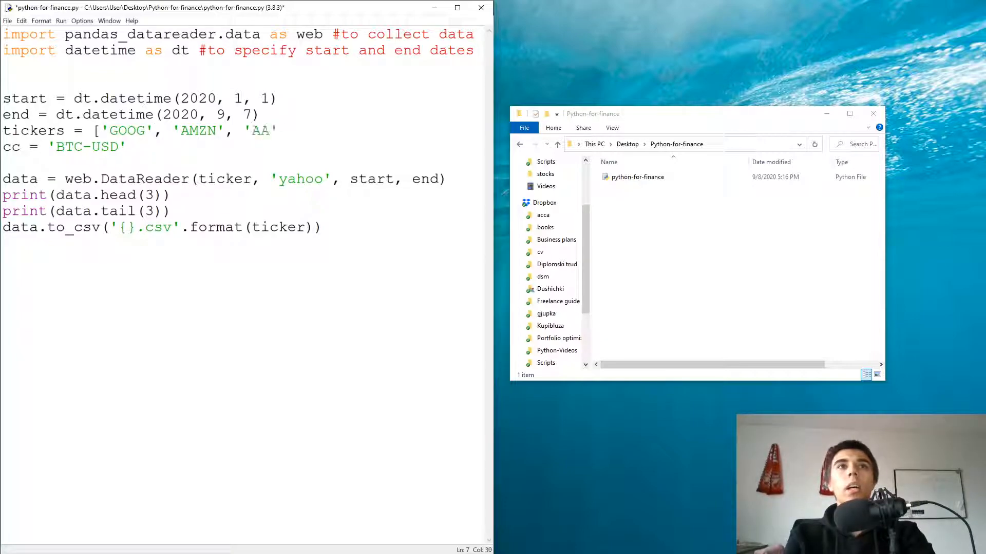
pyautogui.write("PL']")
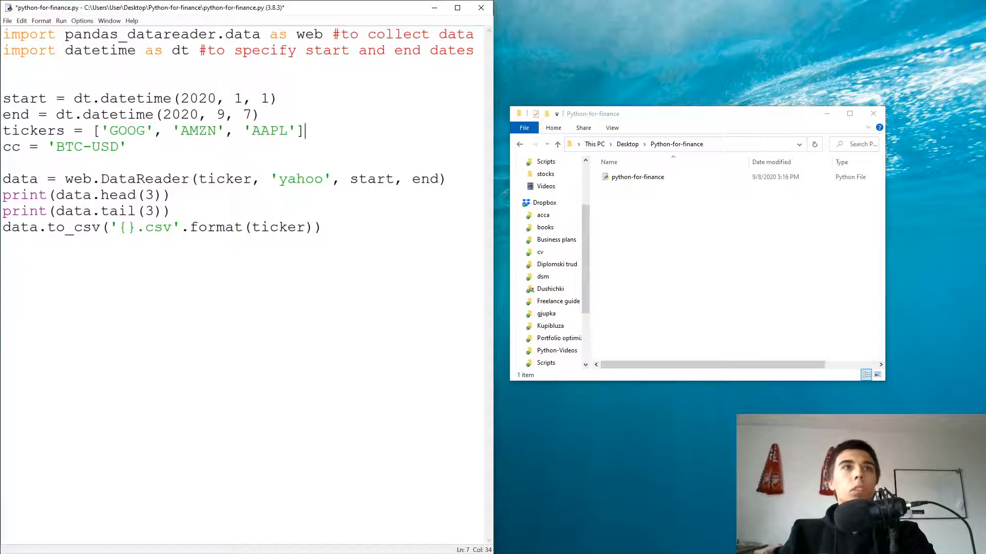
pyautogui.write('for tic')
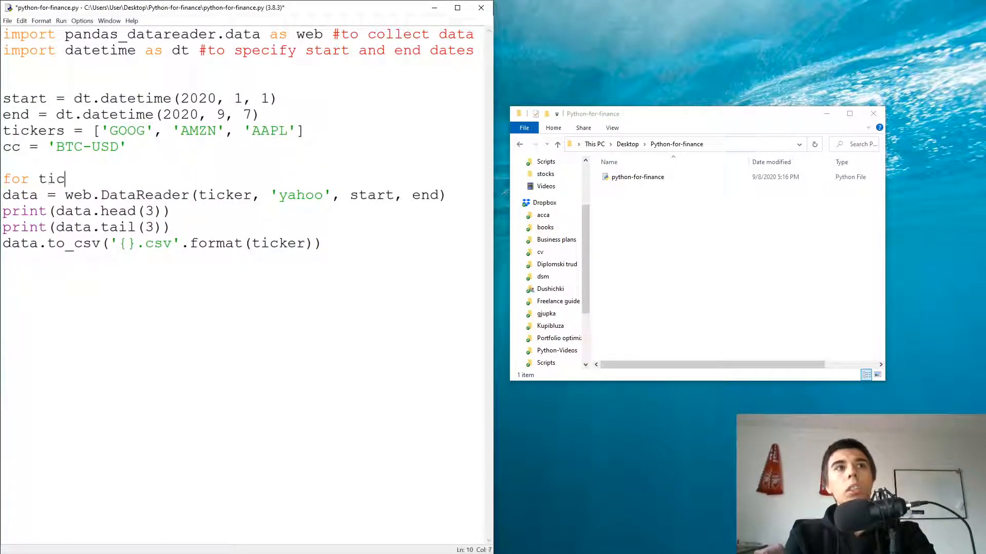
pyautogui.write('ker in tickers:')
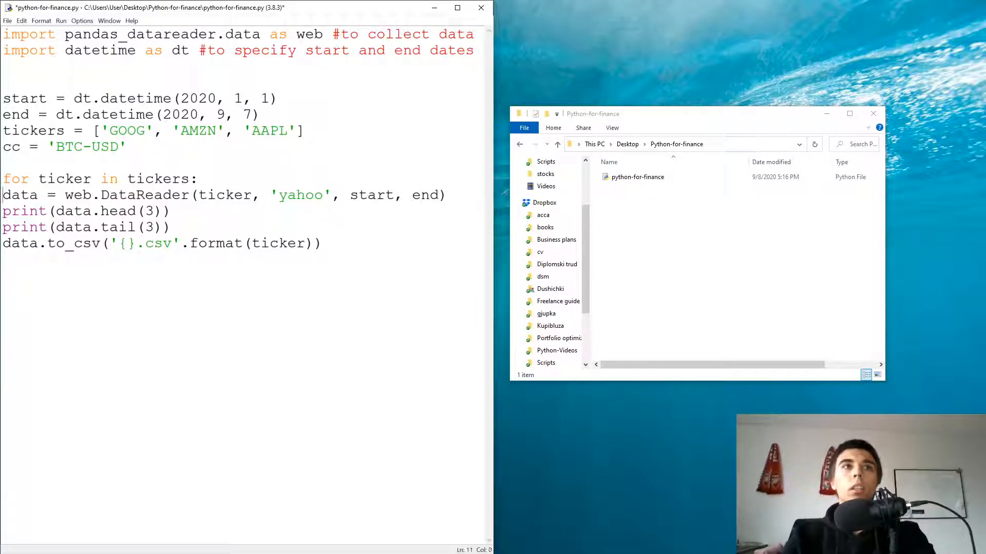
pyautogui.press('Tab')
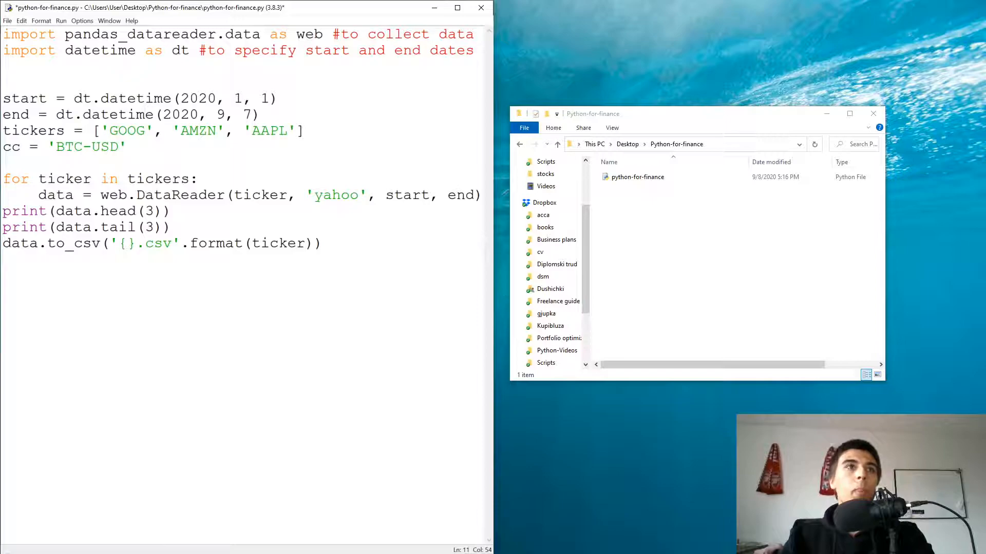
# - Remove the print lines and review the loop variable and ticker list before running
pyautogui.tripleClick(161, 243)
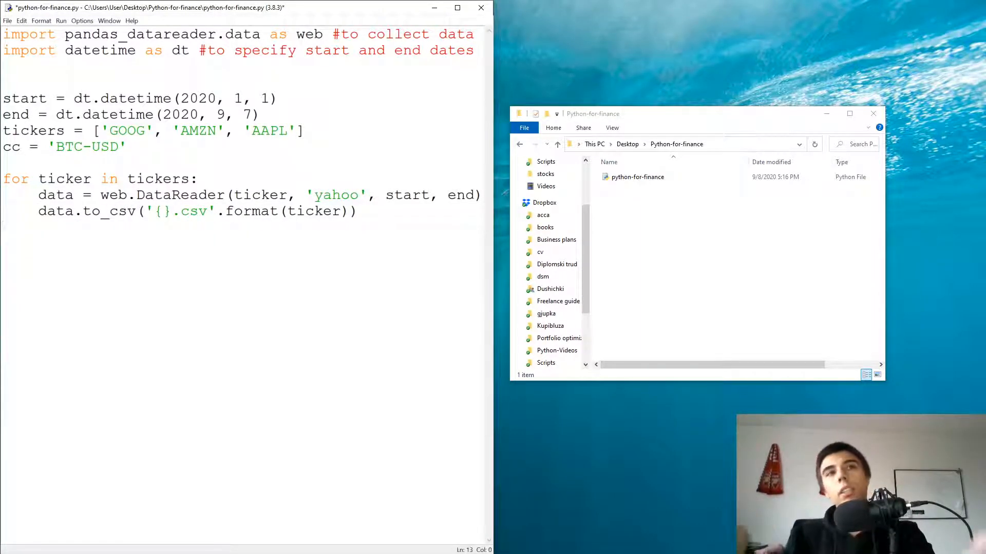
pyautogui.doubleClick(246, 195)
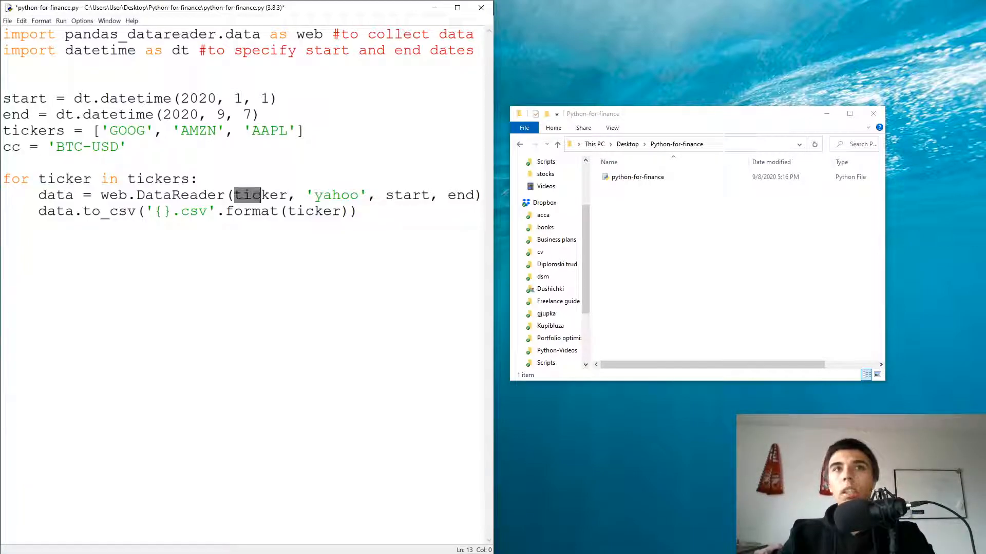
pyautogui.doubleClick(125, 130)
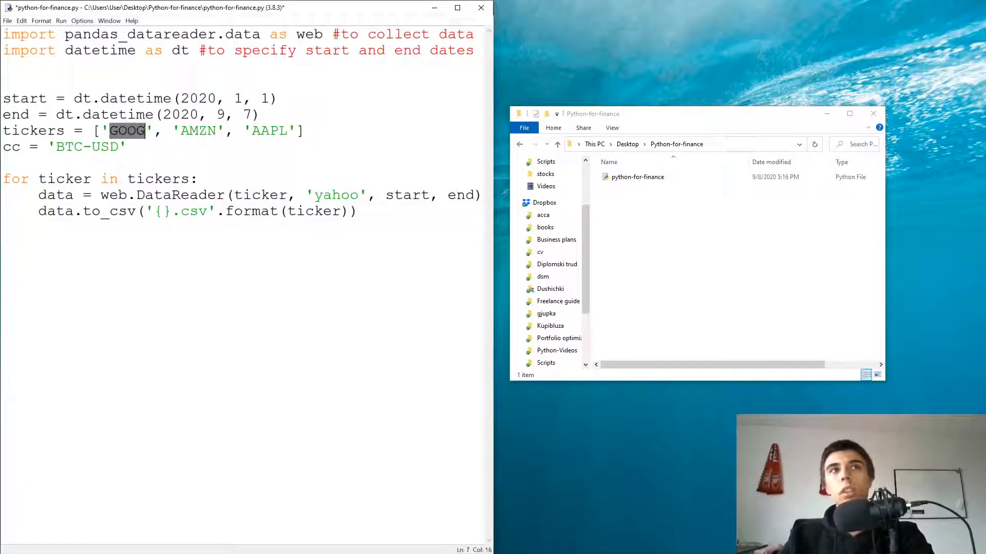
pyautogui.doubleClick(197, 131)
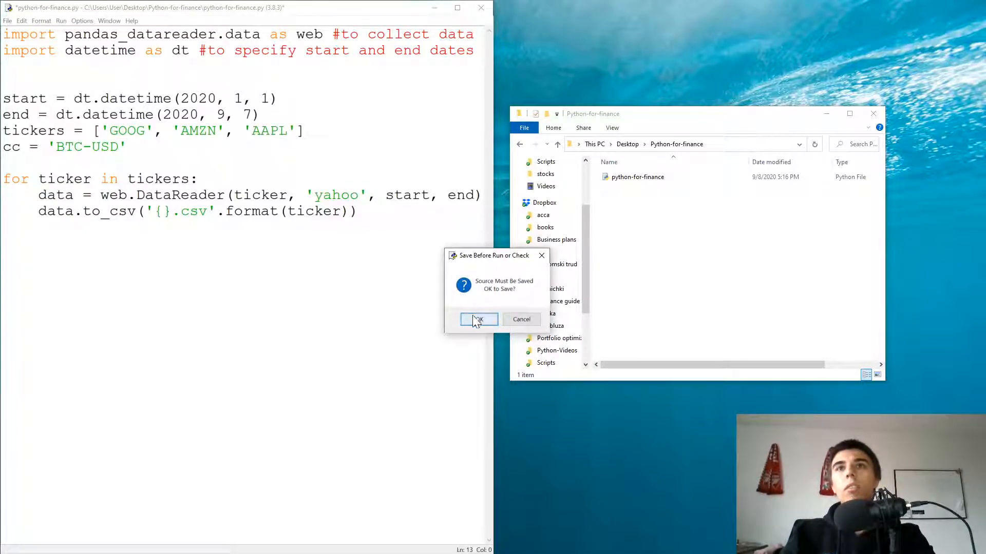
# - Confirm the save so the script runs, then reveal the new GOOG, AMZN, AAPL CSV files in the folder
pyautogui.click(478, 320)
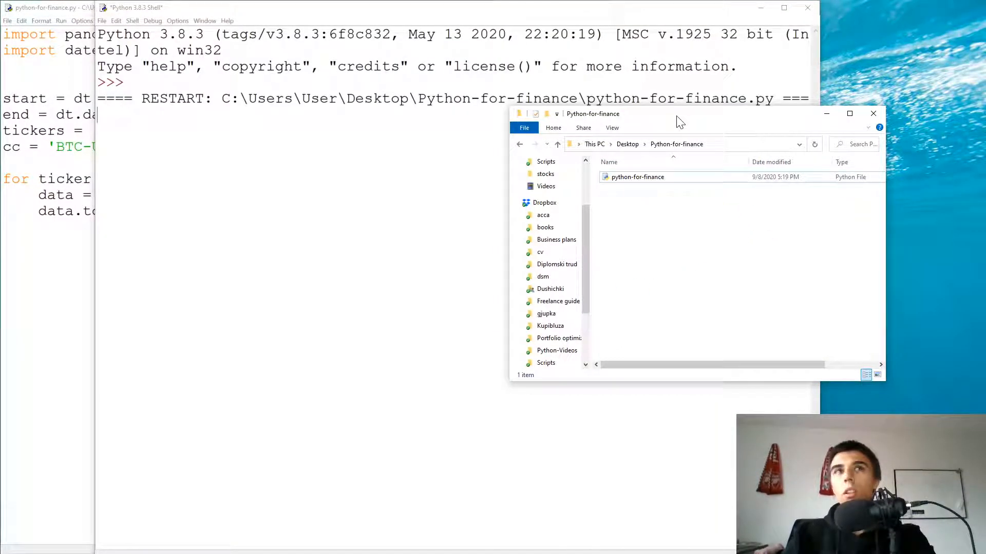
pyautogui.moveTo(678, 119); pyautogui.dragTo(691, 129)
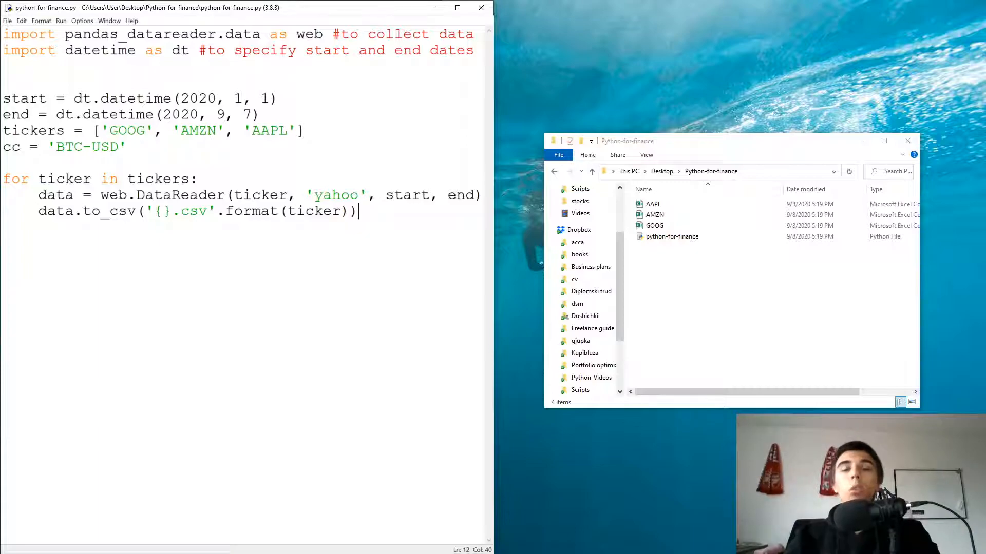
pyautogui.press('Backspace')
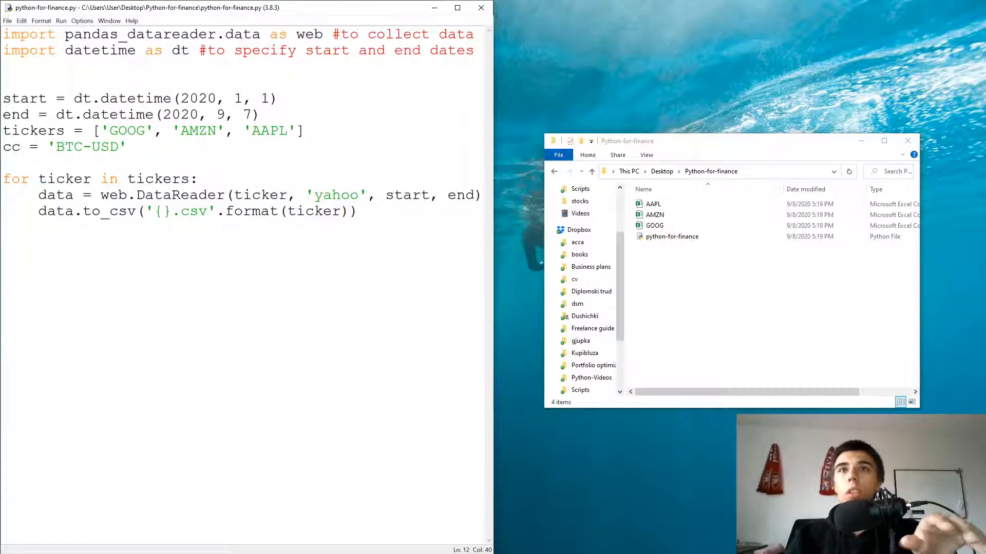